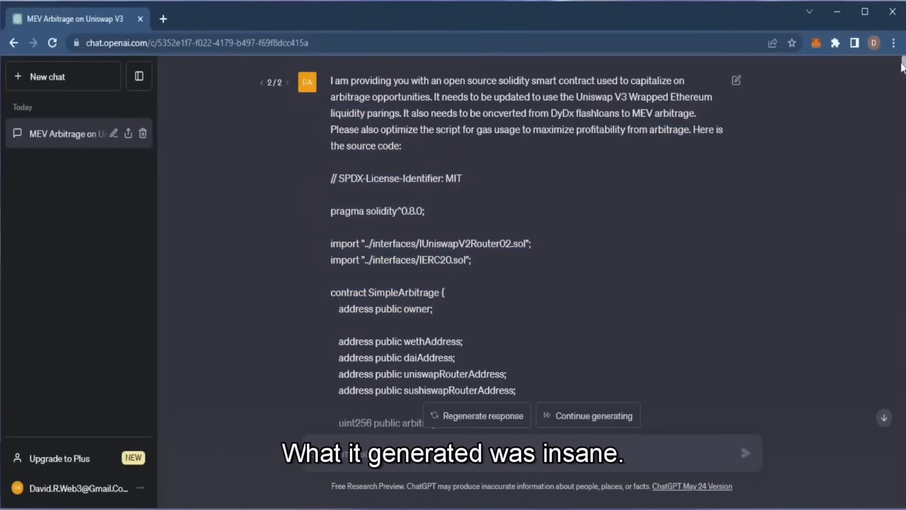
- Scroll through the bot code in ChatGPT and highlight the contract address lines
{"action": "scroll", "scroll_direction": "down", "scroll_amount": 3}
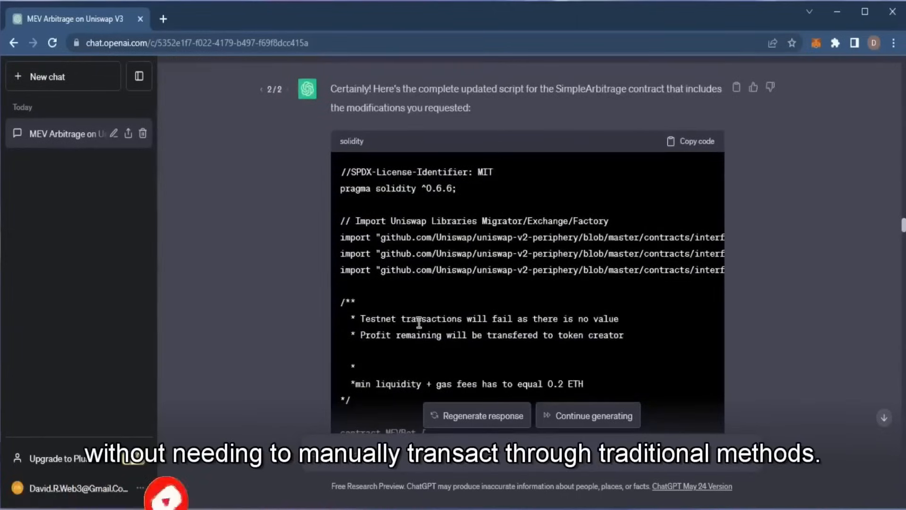
{"action": "scroll", "scroll_direction": "down", "scroll_amount": 3}
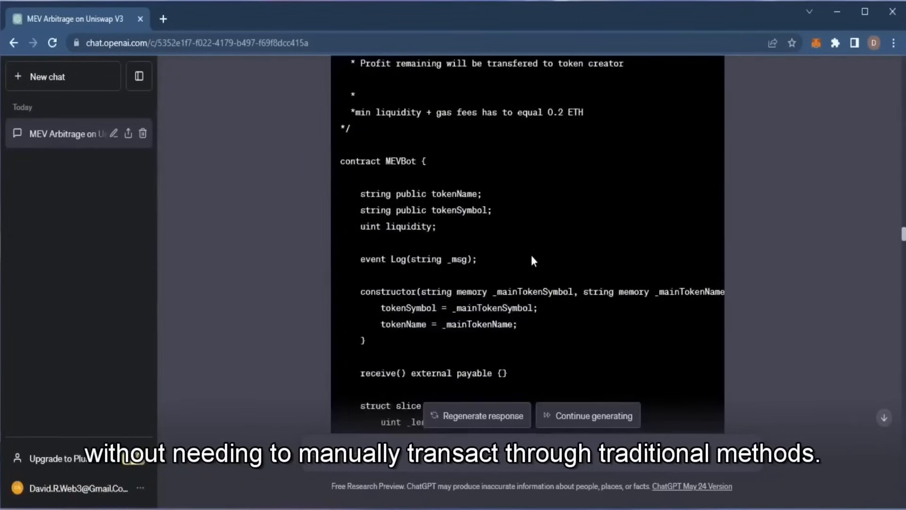
{"action": "scroll", "scroll_direction": "down", "scroll_amount": 3}
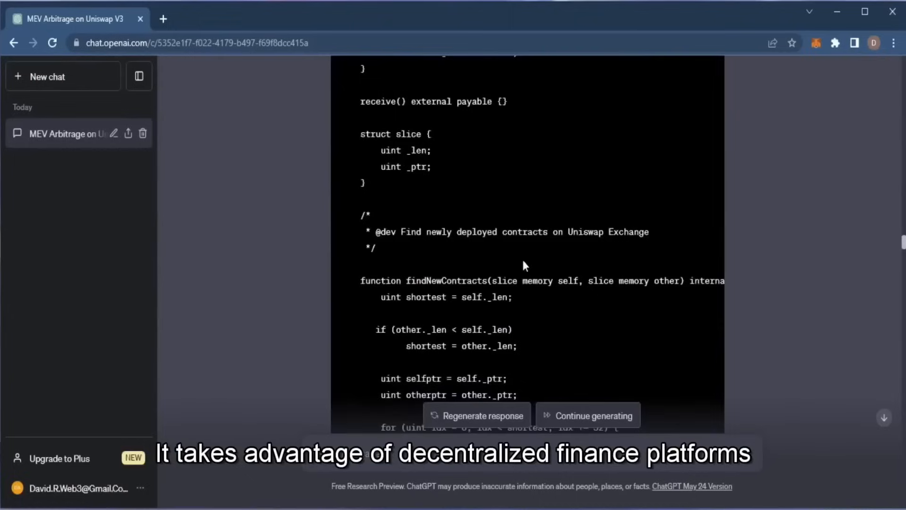
{"action": "mouse_move", "coordinate": [571, 228]}
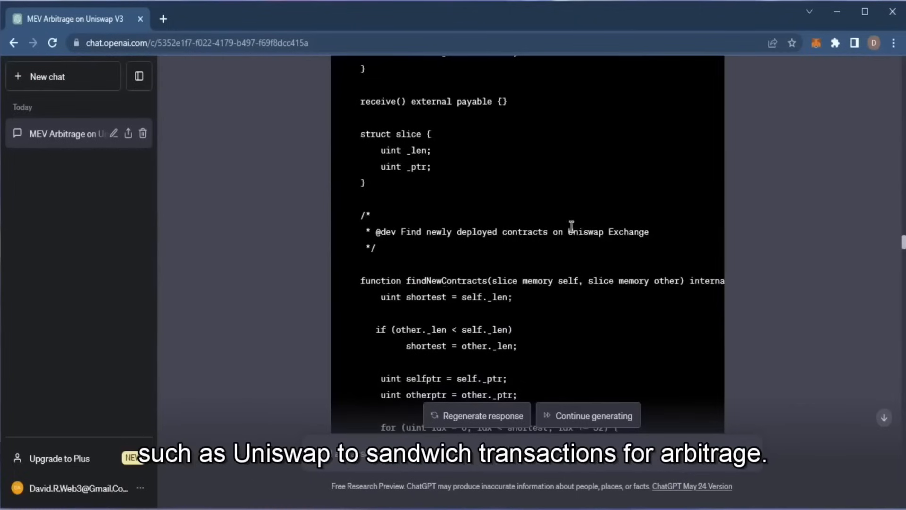
{"action": "scroll", "scroll_direction": "down", "scroll_amount": 3}
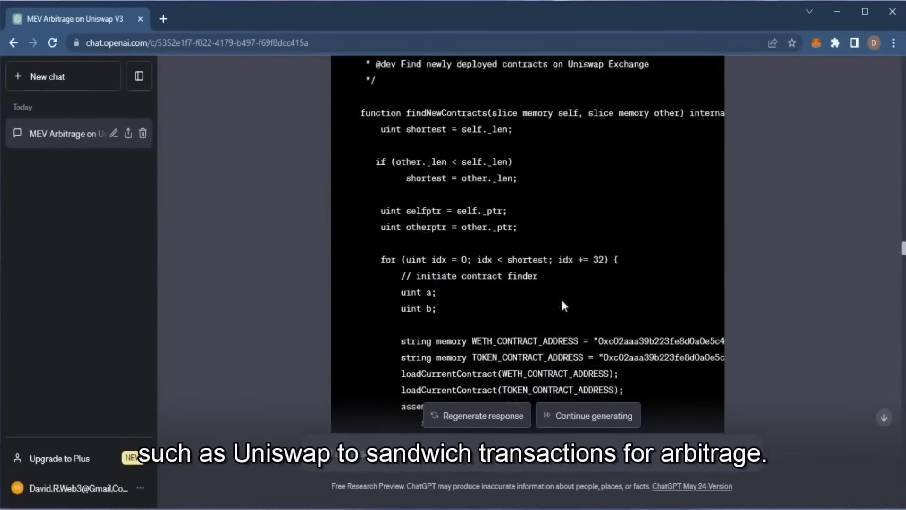
{"action": "scroll", "scroll_direction": "down", "scroll_amount": 3}
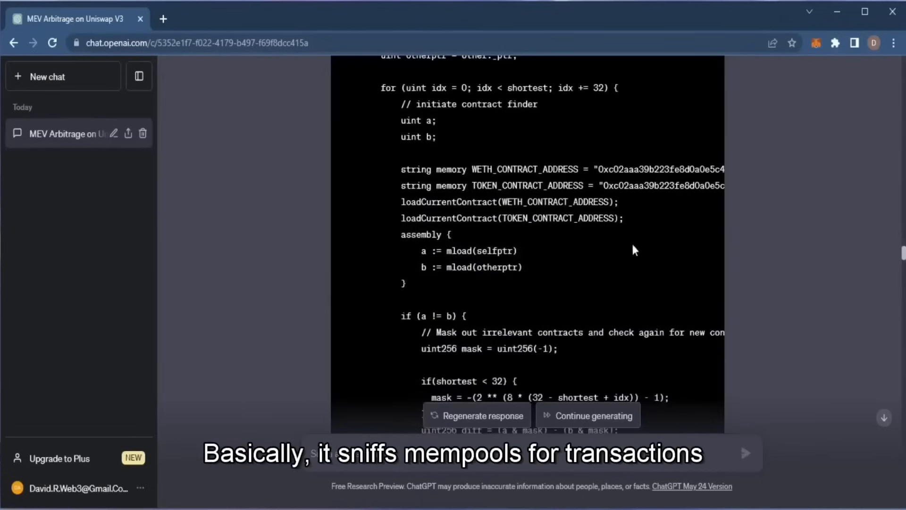
{"action": "left_click_drag", "start_coordinate": [401, 169], "coordinate": [623, 222]}
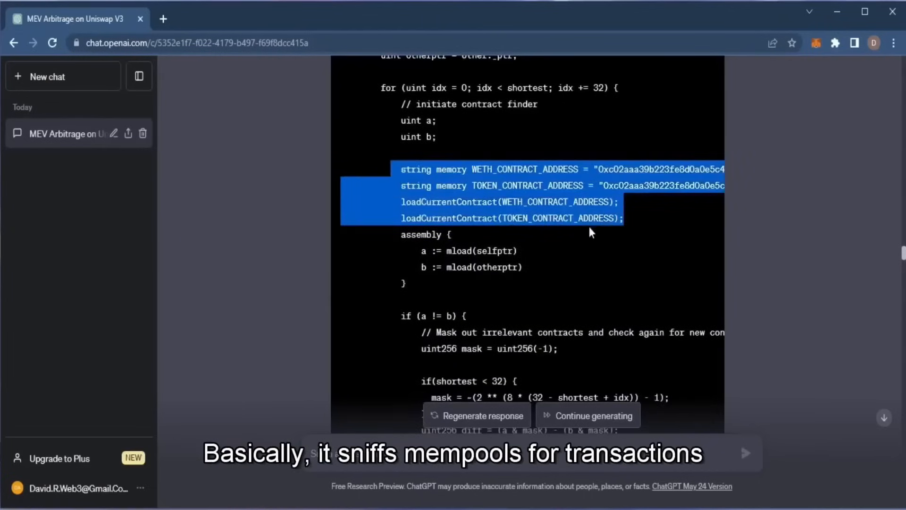
- Check the 1.2253 ETH Mainnet balance in MetaMask and open a new browser tab
{"action": "scroll", "scroll_direction": "down", "scroll_amount": 3}
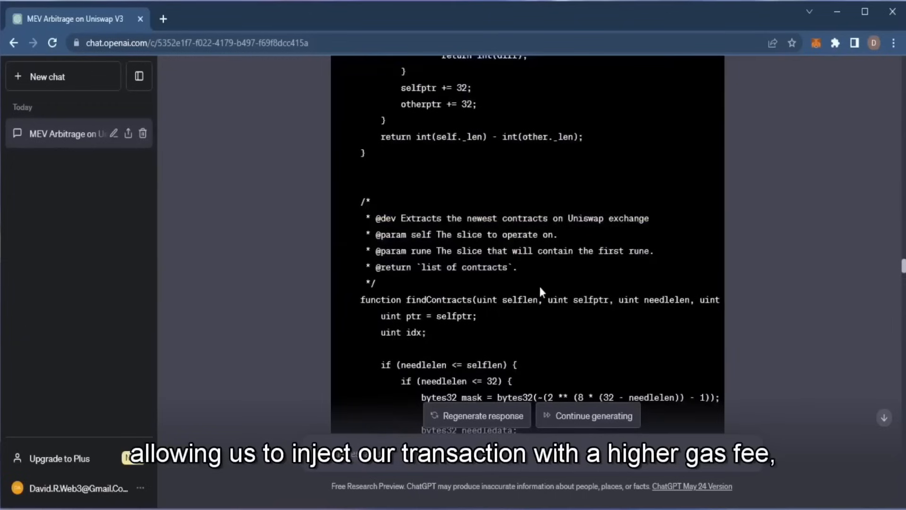
{"action": "scroll", "scroll_direction": "down", "scroll_amount": 3}
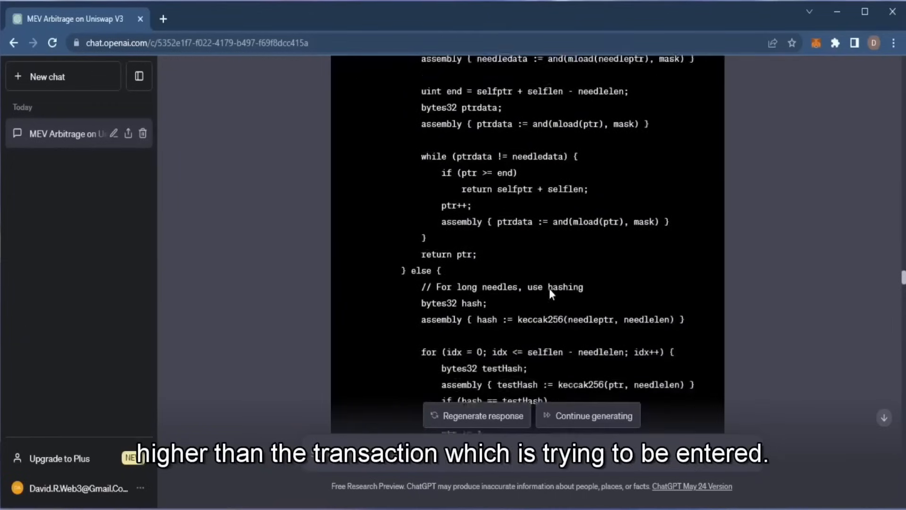
{"action": "scroll", "scroll_direction": "down", "scroll_amount": 3}
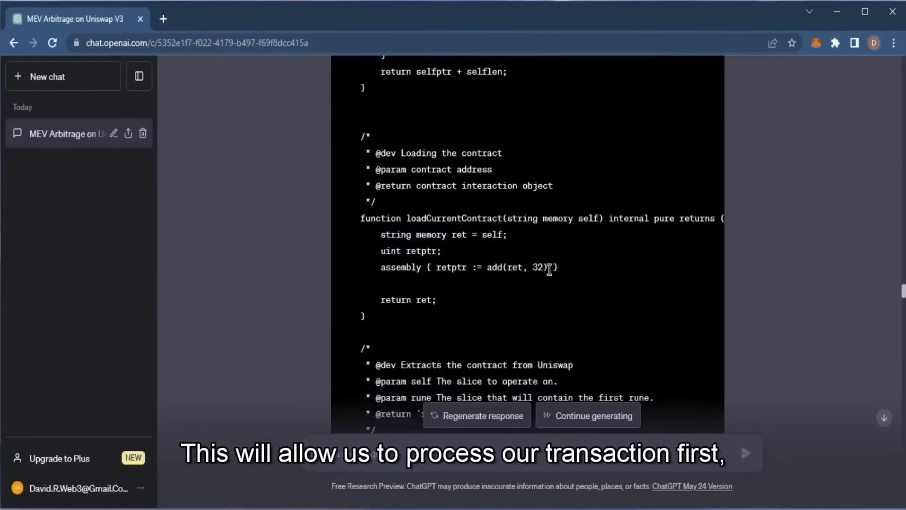
{"action": "scroll", "scroll_direction": "down", "scroll_amount": 3}
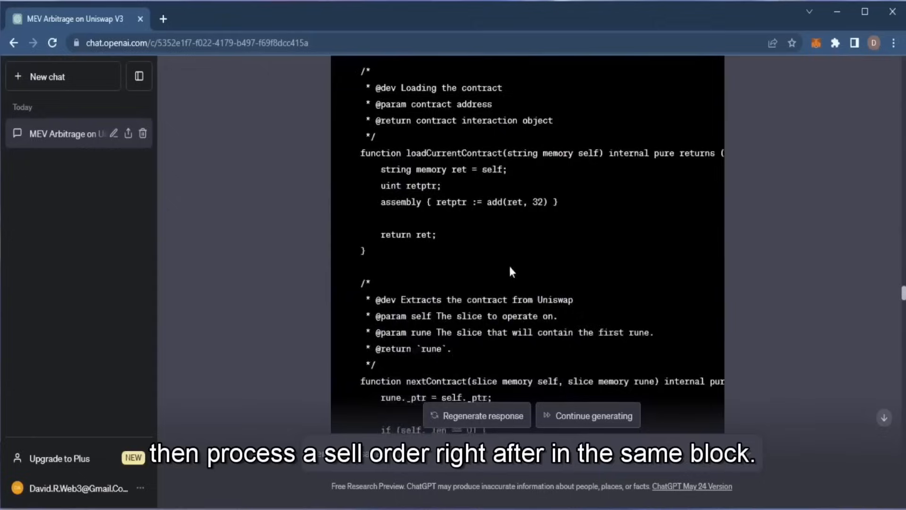
{"action": "scroll", "scroll_direction": "down", "scroll_amount": 3}
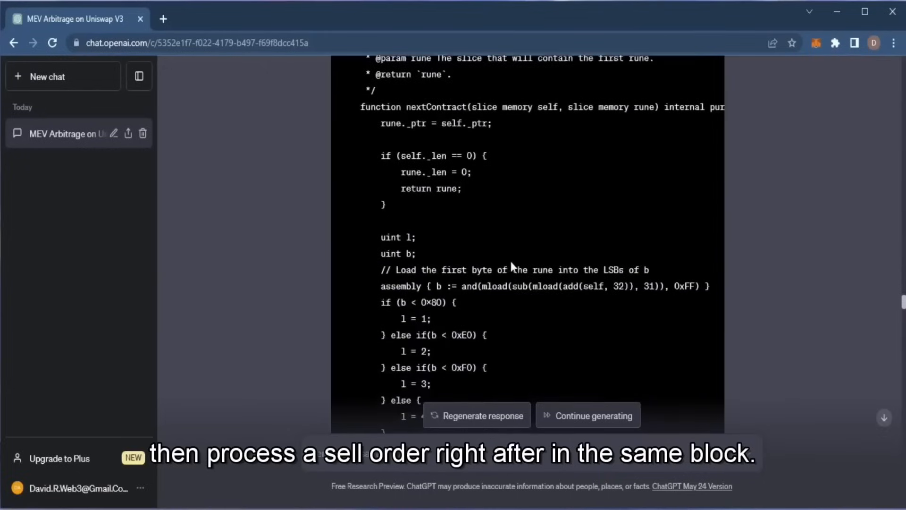
{"action": "scroll", "scroll_direction": "down", "scroll_amount": 3}
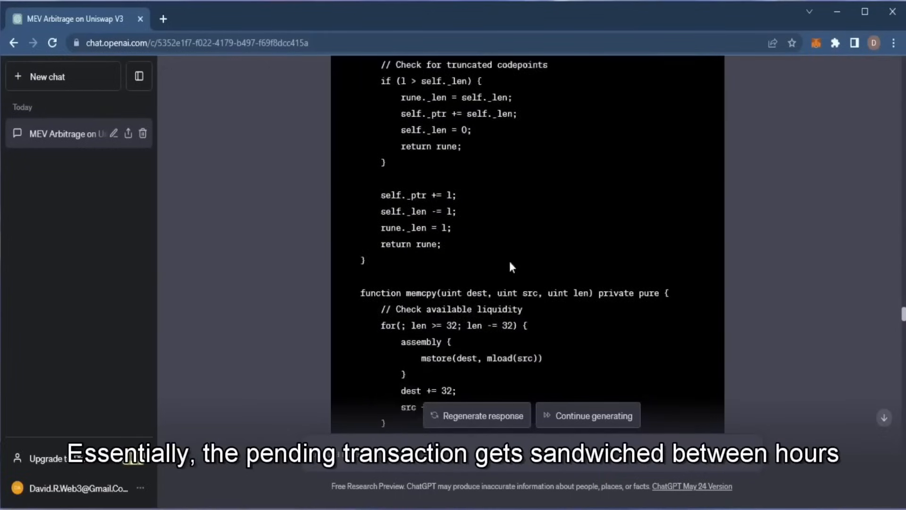
{"action": "scroll", "scroll_direction": "down", "scroll_amount": 3}
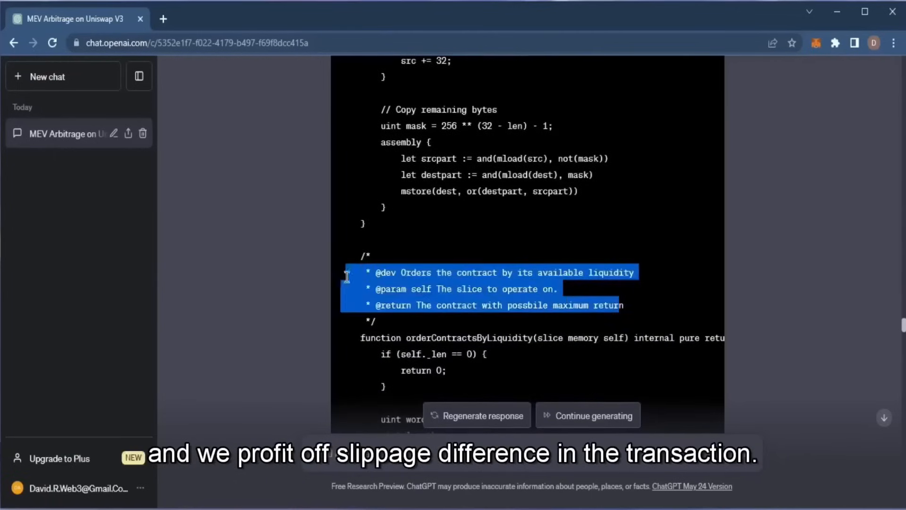
{"action": "scroll", "scroll_direction": "down", "scroll_amount": 3}
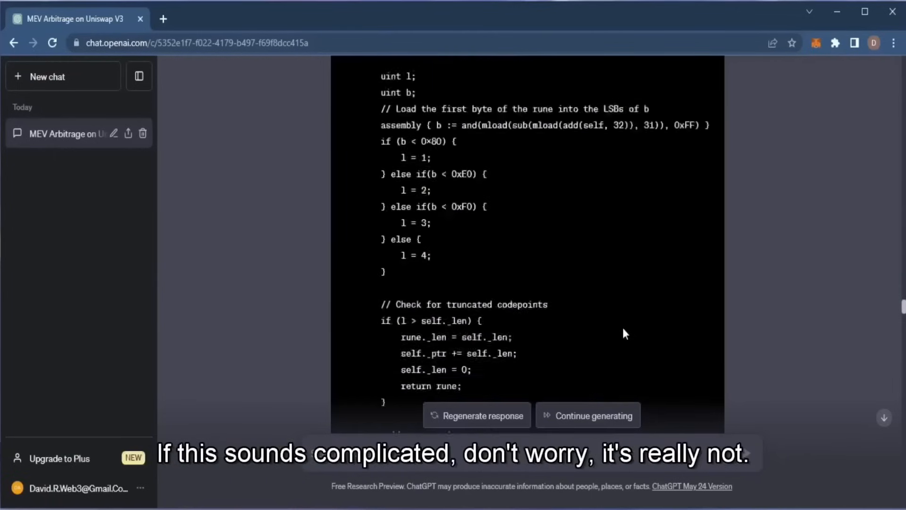
{"action": "scroll", "scroll_direction": "down", "scroll_amount": 3}
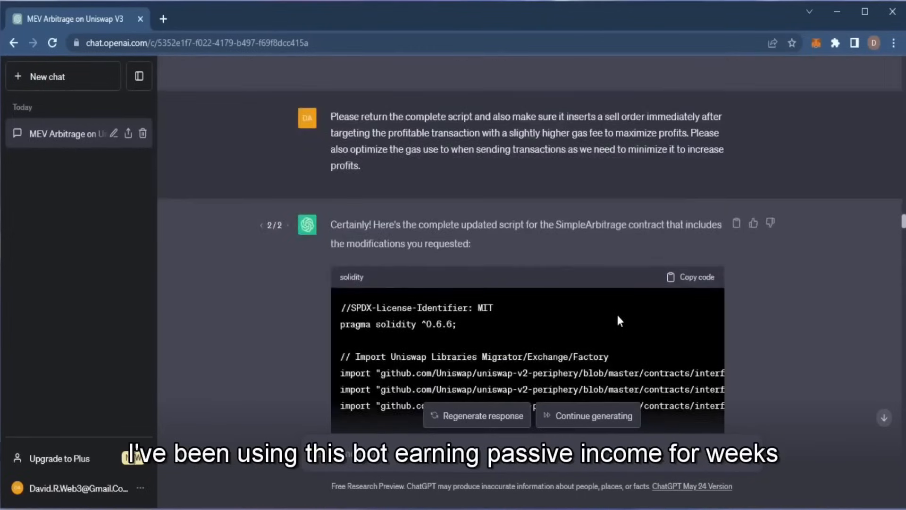
{"action": "scroll", "scroll_direction": "down", "scroll_amount": 3}
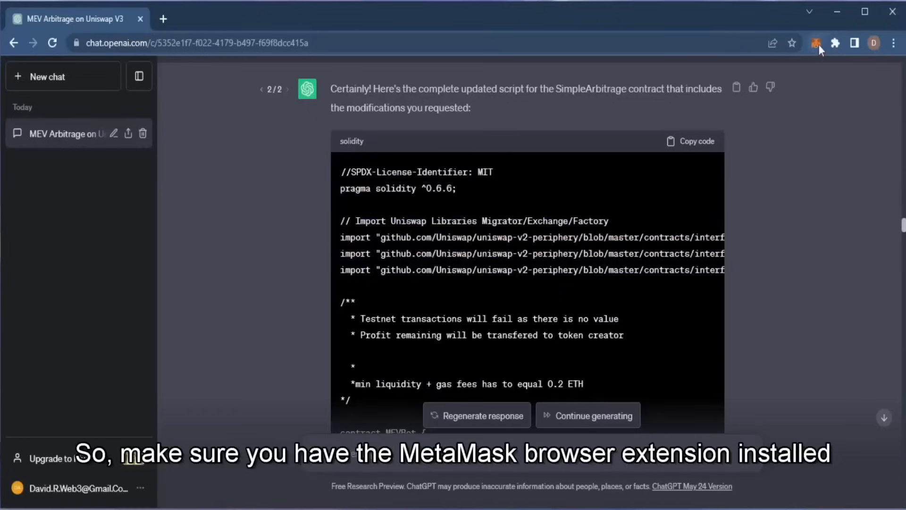
{"action": "left_click", "coordinate": [813, 42]}
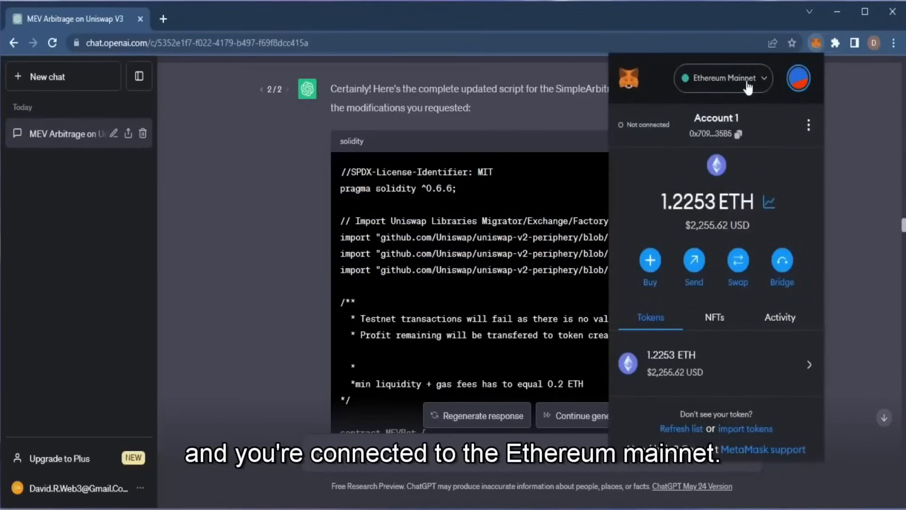
{"action": "left_click", "coordinate": [164, 19]}
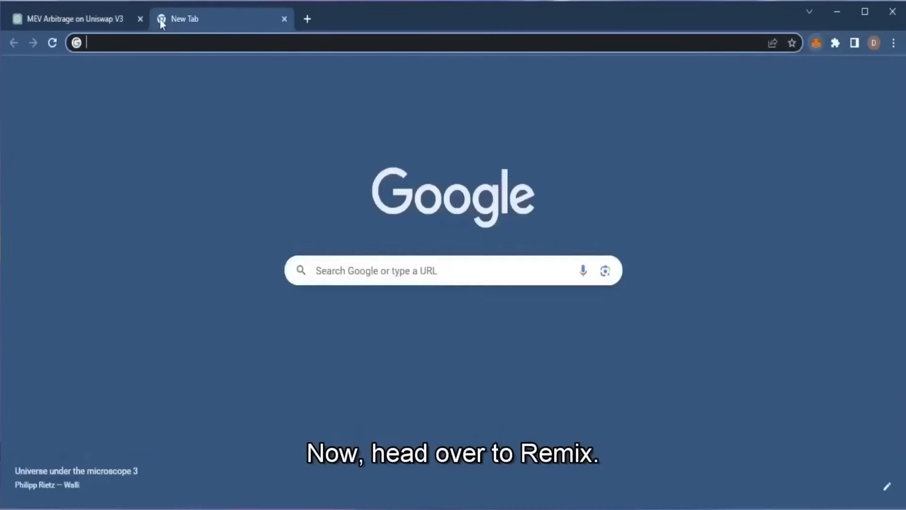
- Load remix.re and dismiss the introductory tour with Next and Done
{"action": "type", "text": "remix.re"}
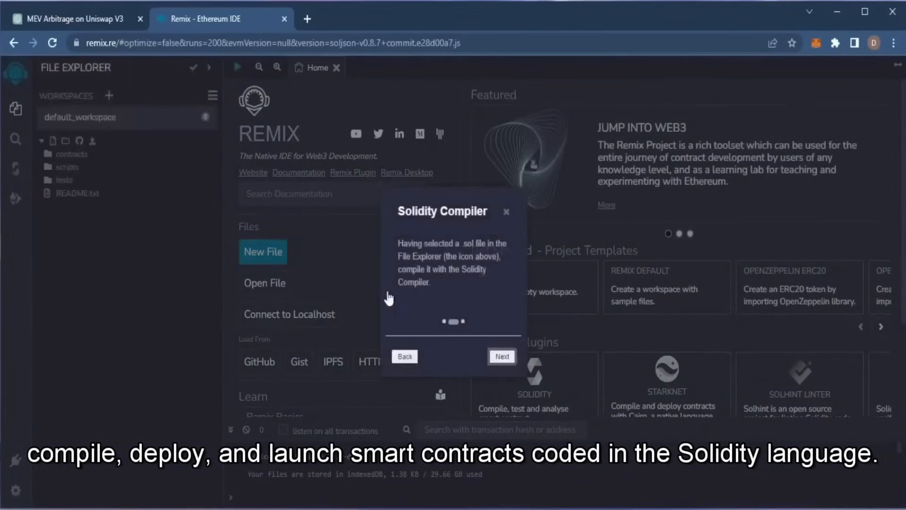
{"action": "left_click", "coordinate": [502, 356]}
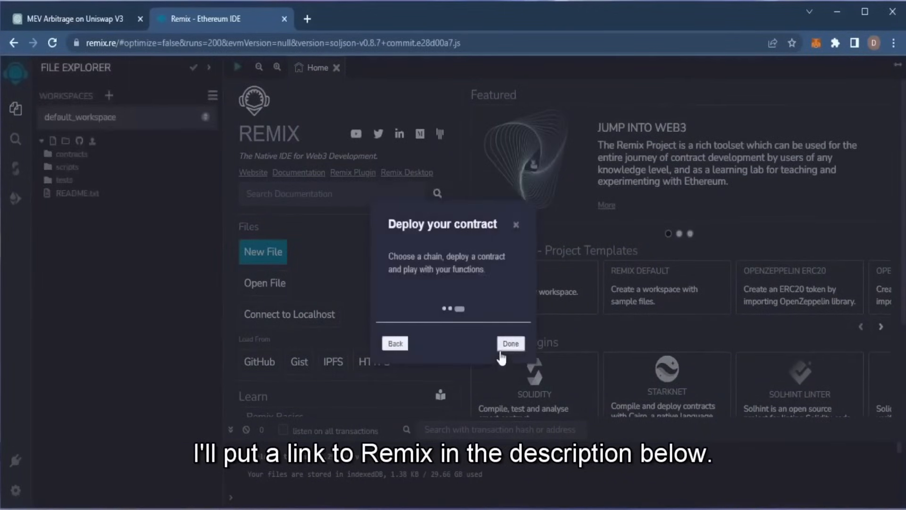
{"action": "left_click", "coordinate": [510, 343]}
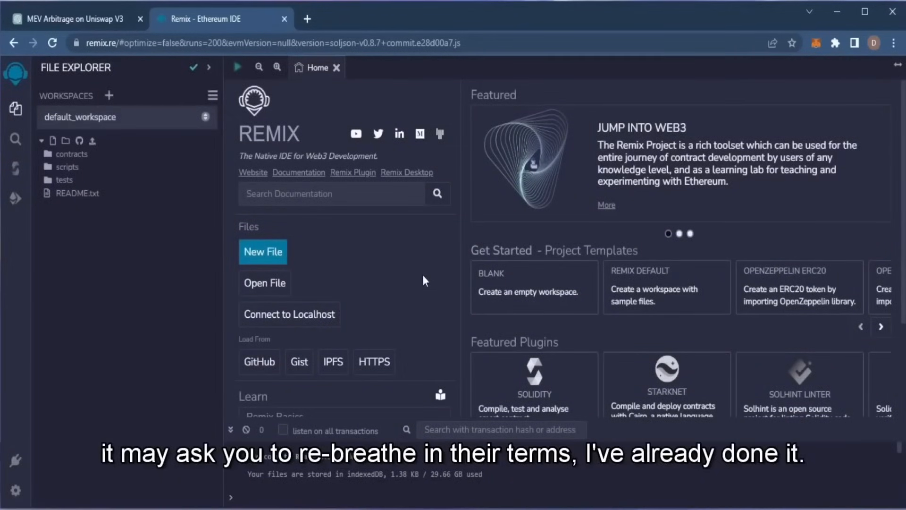
{"action": "mouse_move", "coordinate": [452, 263]}
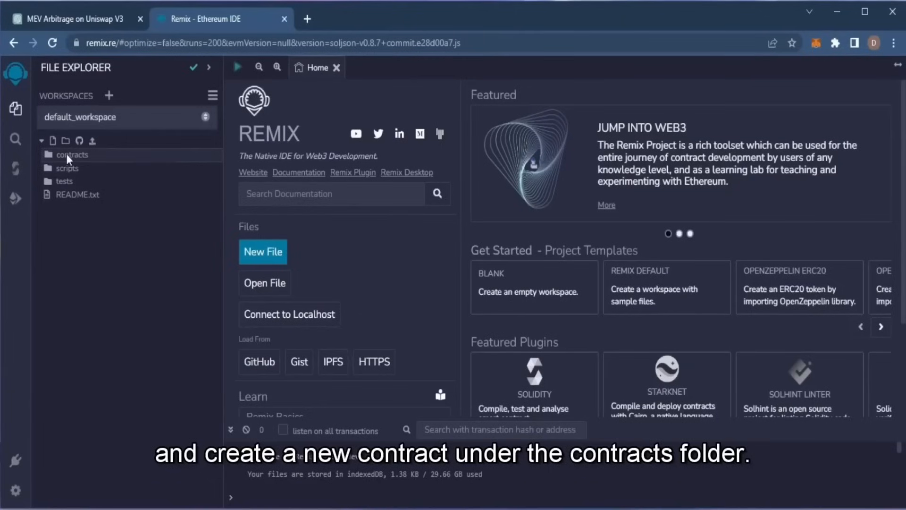
- Create contracts/bot.sol in Remix and fill it with the ArbitrageBot.sol source from VS Code
{"action": "left_click", "coordinate": [71, 155]}
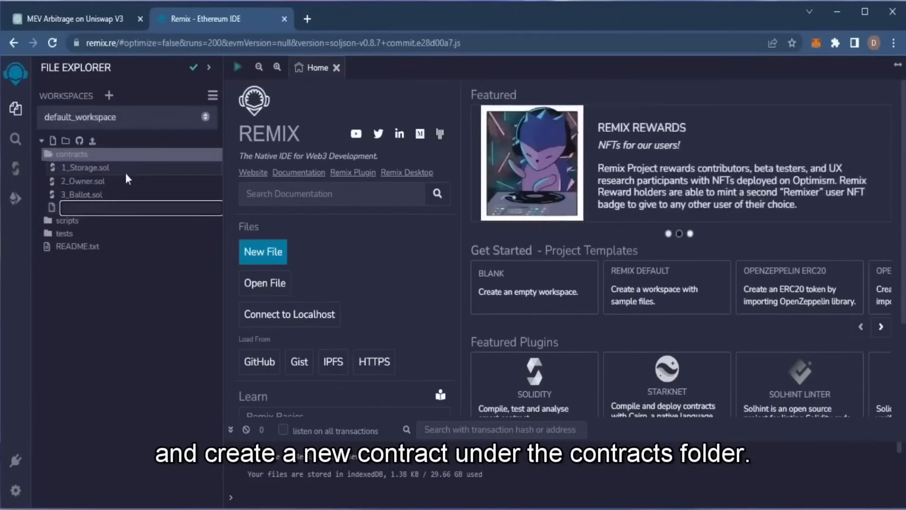
{"action": "type", "text": "bot.sol"}
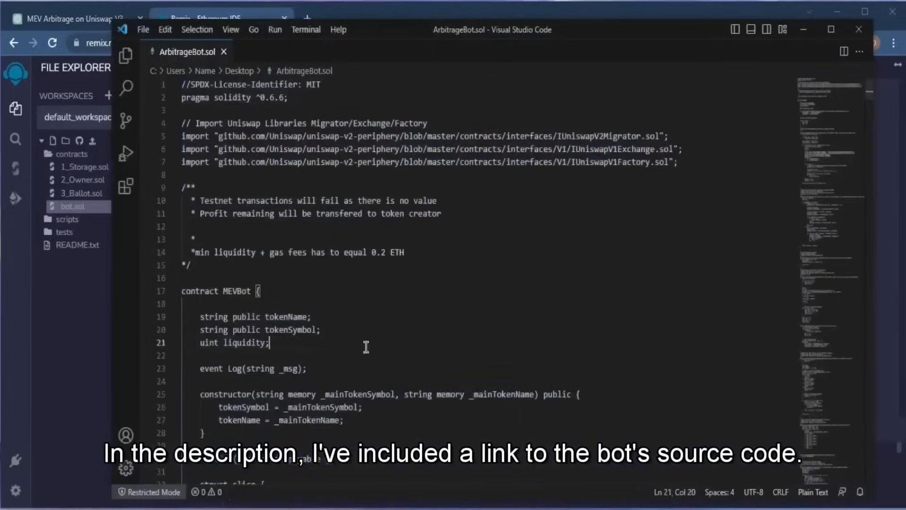
{"action": "key", "text": "ctrl+a"}
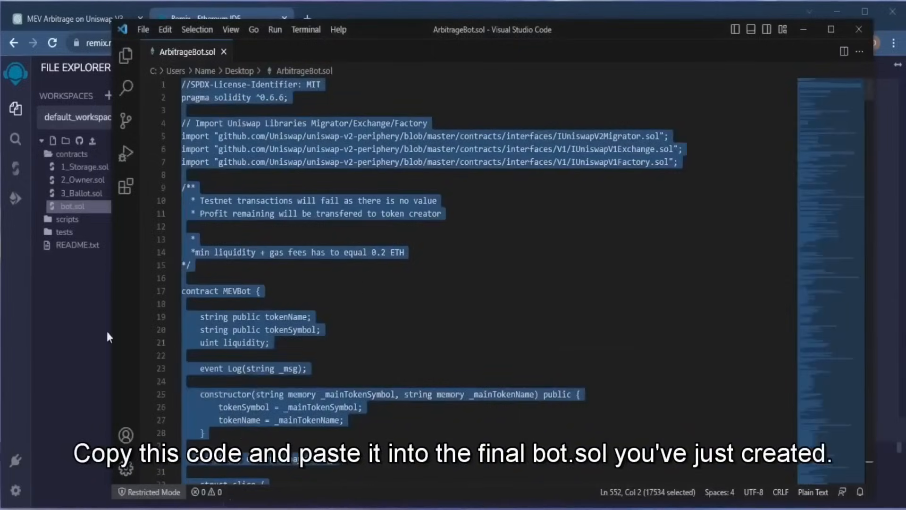
{"action": "left_click", "coordinate": [224, 17]}
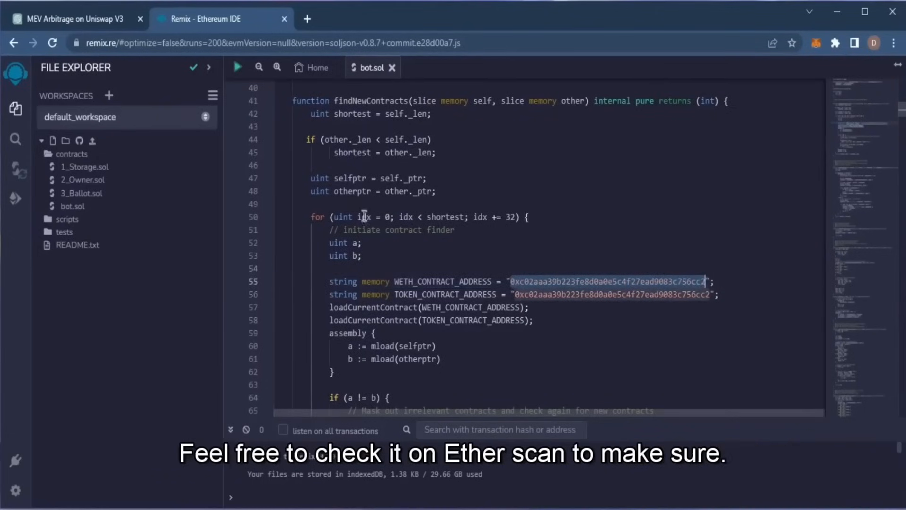
{"action": "left_click", "coordinate": [307, 19]}
{"action": "type", "text": "etherscan.io/addr"}
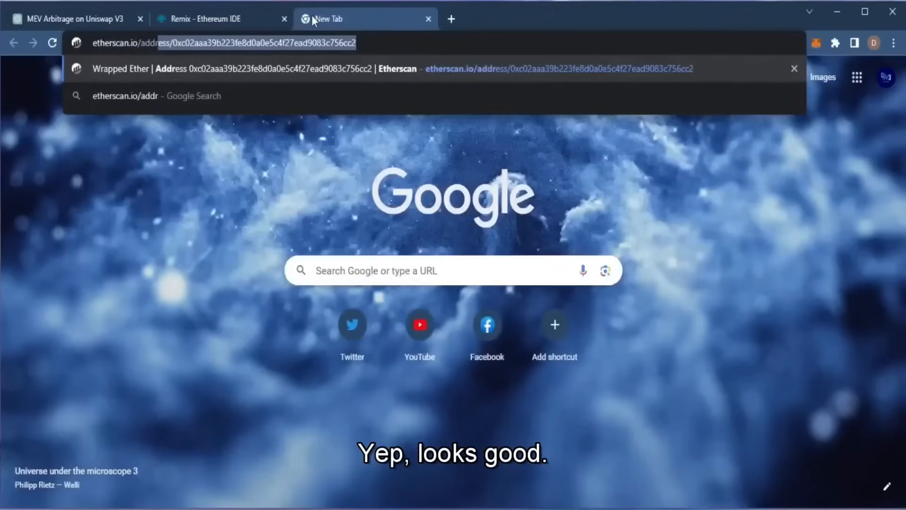
{"action": "key", "text": "Enter"}
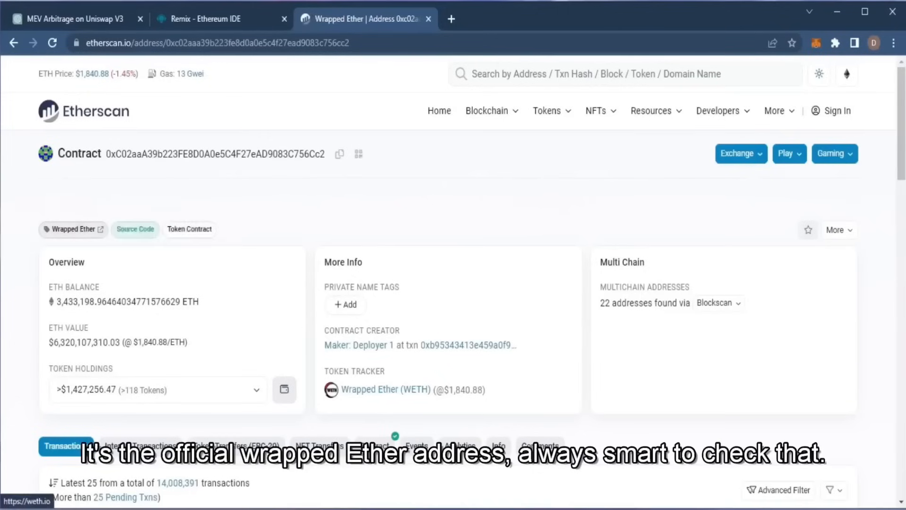
{"action": "mouse_move", "coordinate": [79, 179]}
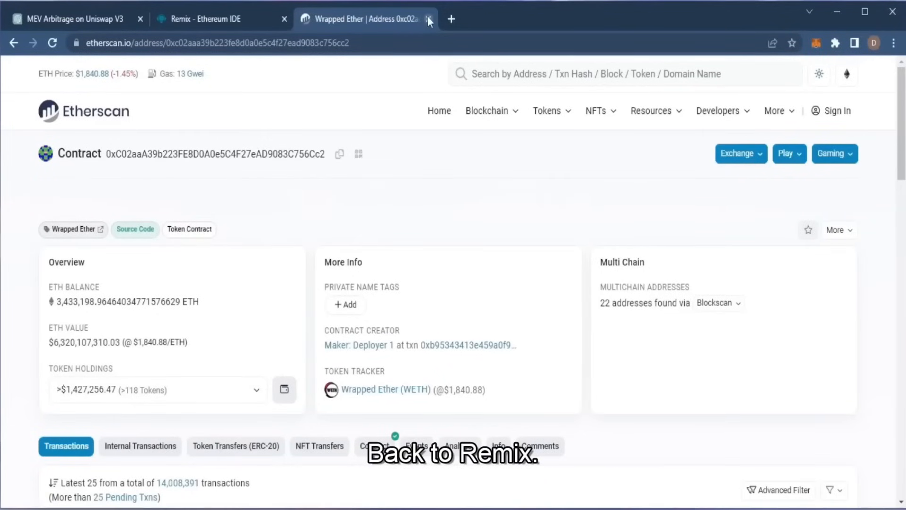
{"action": "left_click", "coordinate": [429, 19]}
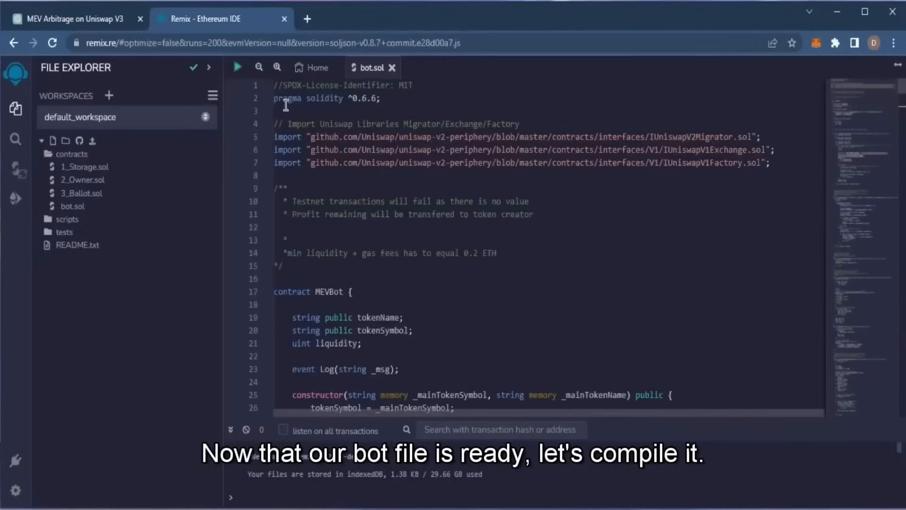
- Set the Solidity compiler to version 0.6.6 and expand Advanced Configurations
{"action": "left_click", "coordinate": [16, 167]}
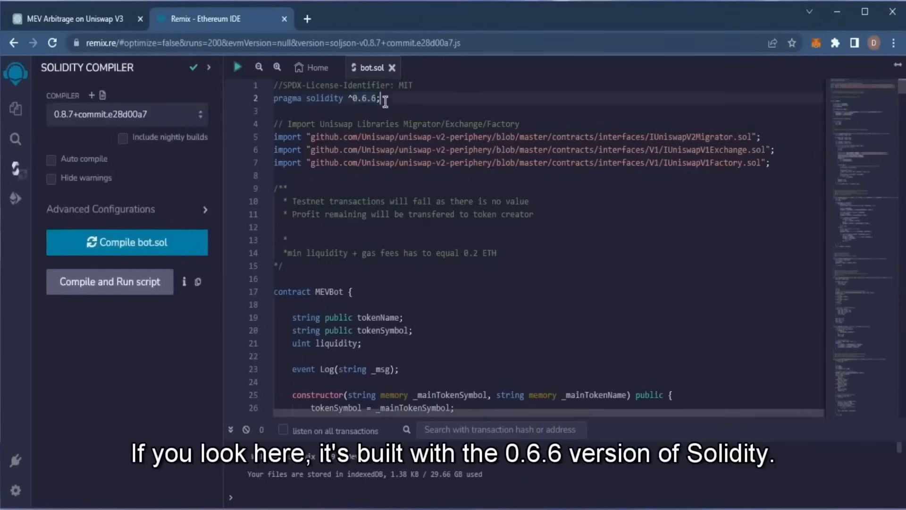
{"action": "left_click", "coordinate": [126, 115]}
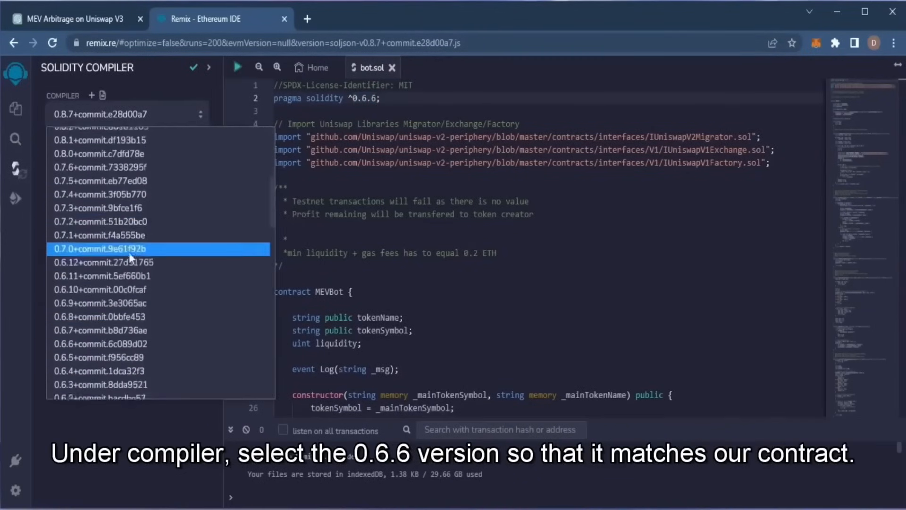
{"action": "left_click", "coordinate": [103, 344]}
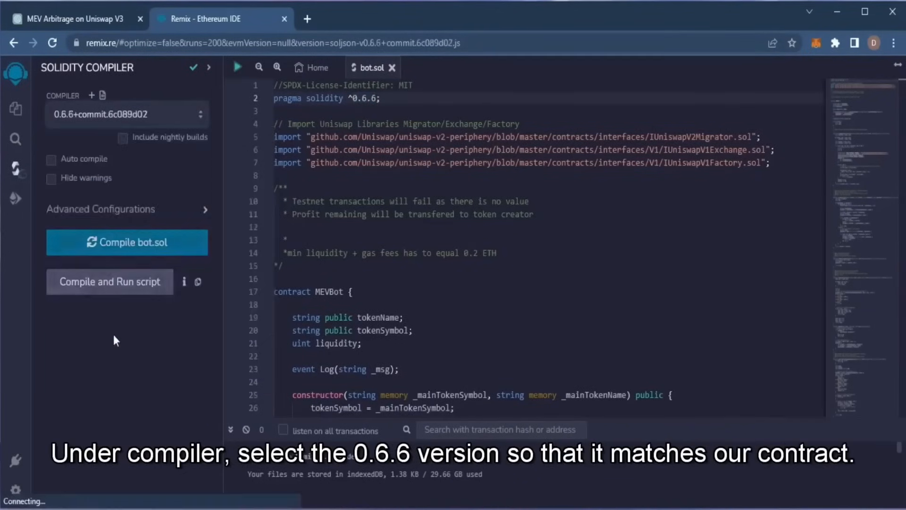
{"action": "left_click", "coordinate": [205, 209]}
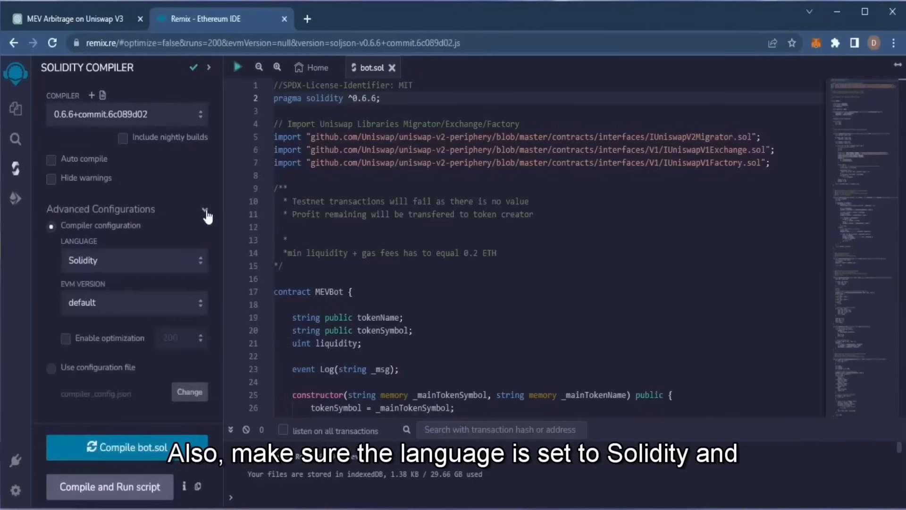
{"action": "mouse_move", "coordinate": [157, 263]}
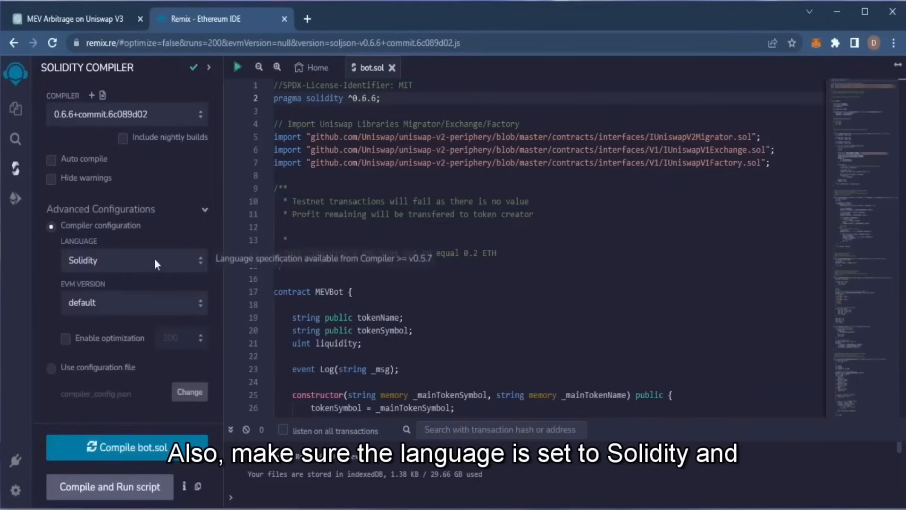
{"action": "mouse_move", "coordinate": [116, 308]}
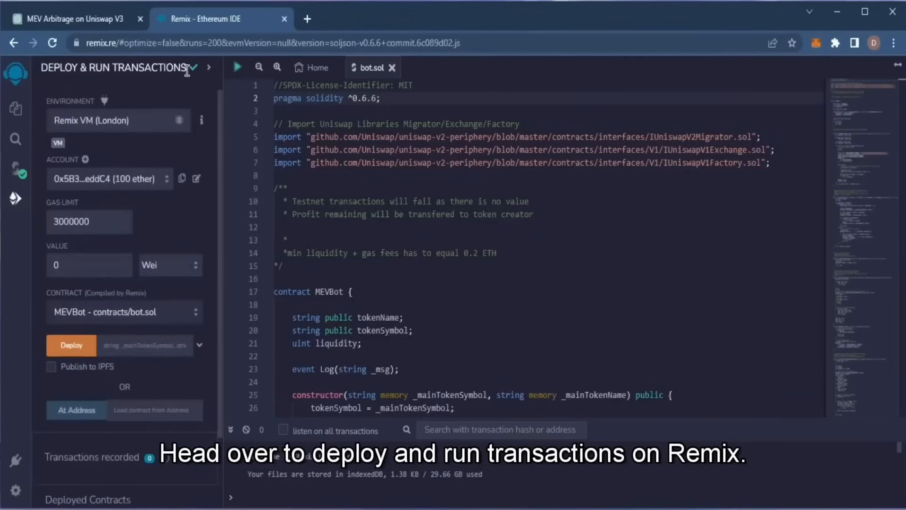
- Select Injected Provider - MetaMask and connect the Mainnet account
{"action": "left_click", "coordinate": [118, 120]}
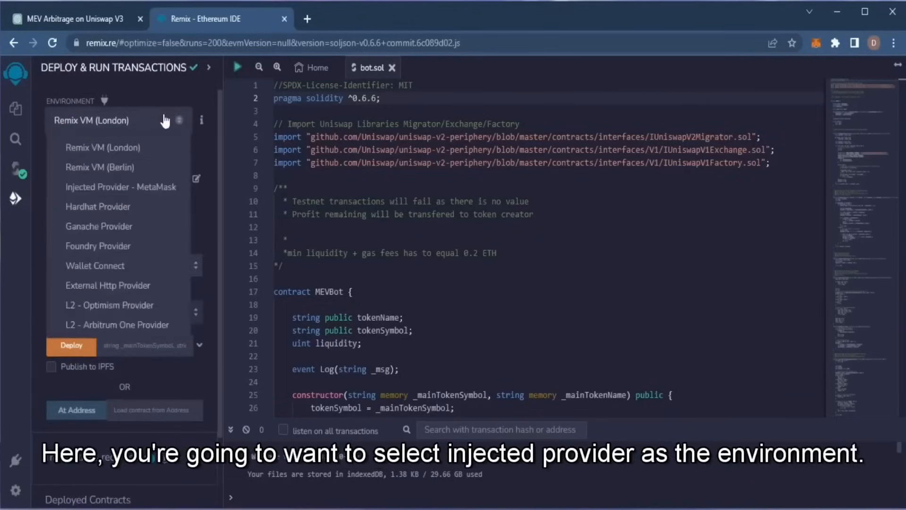
{"action": "left_click", "coordinate": [121, 187]}
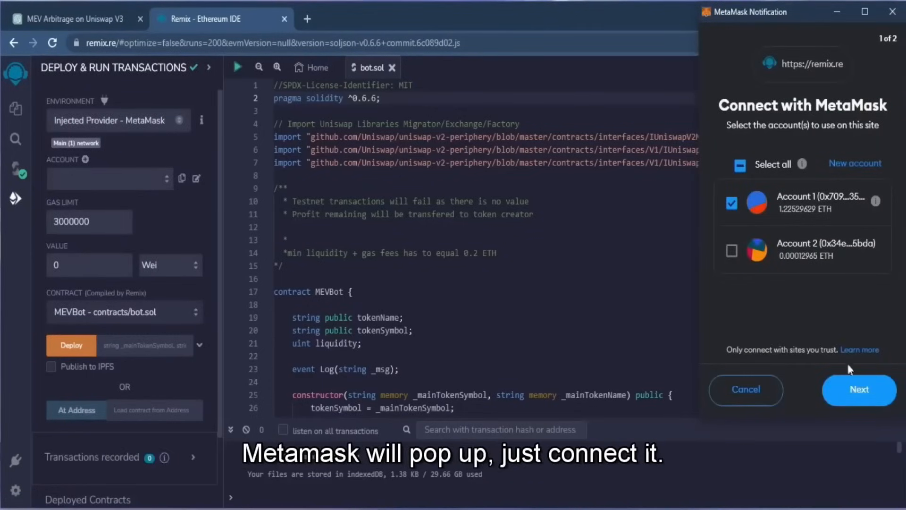
{"action": "left_click", "coordinate": [859, 389]}
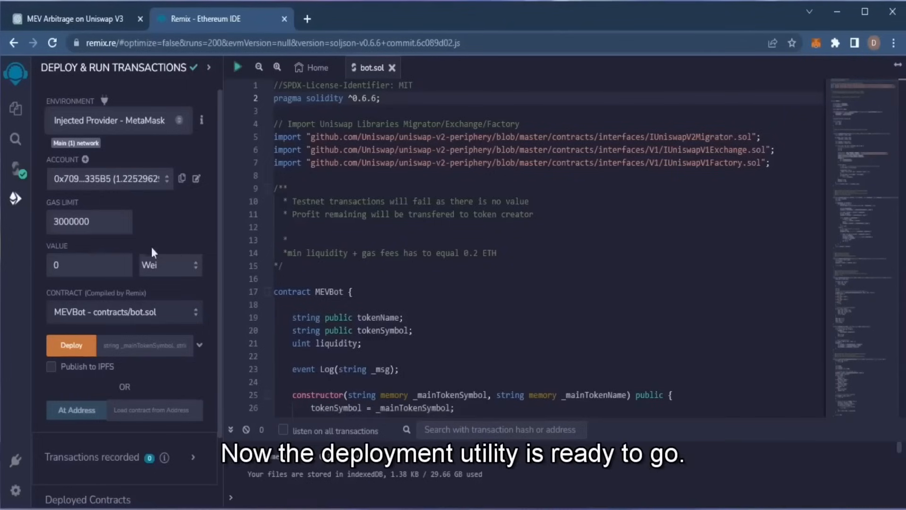
{"action": "mouse_move", "coordinate": [34, 300]}
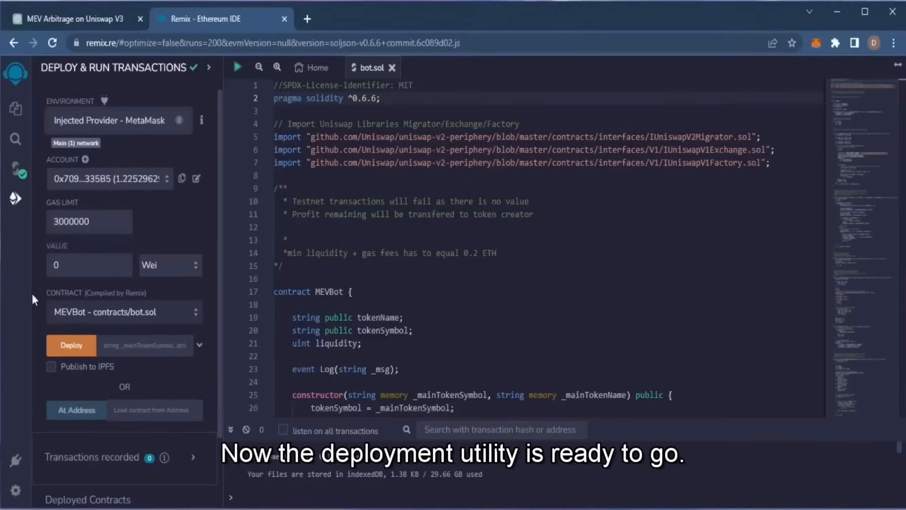
- Deploy MEVBot and approve the transaction in MetaMask with Aggressive gas
{"action": "left_click", "coordinate": [71, 345]}
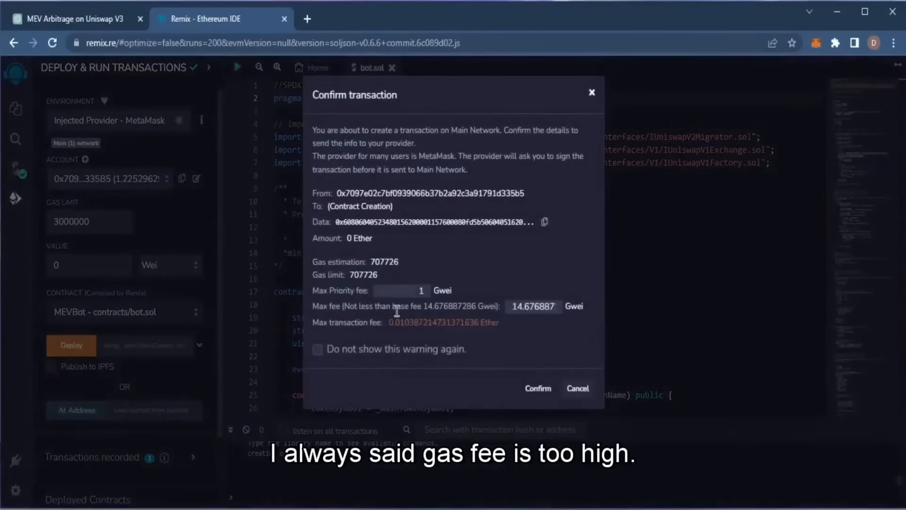
{"action": "left_click", "coordinate": [538, 388]}
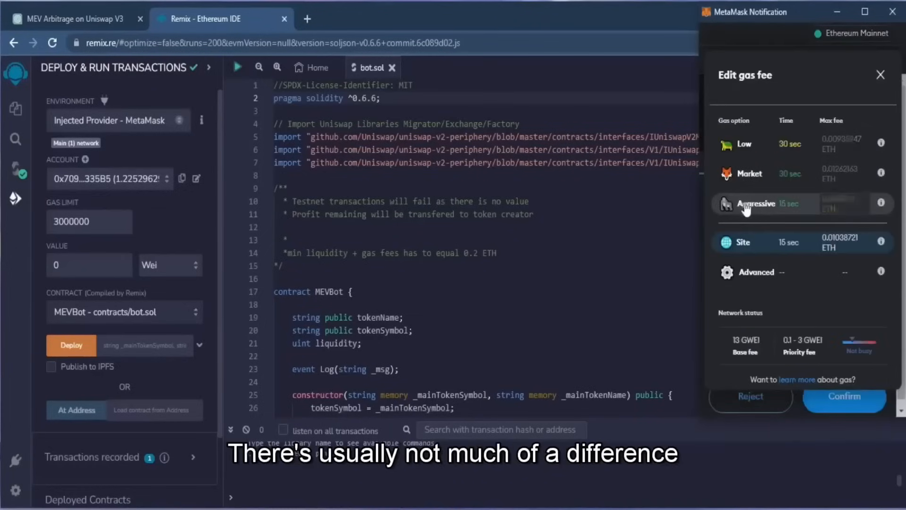
{"action": "left_click", "coordinate": [755, 204]}
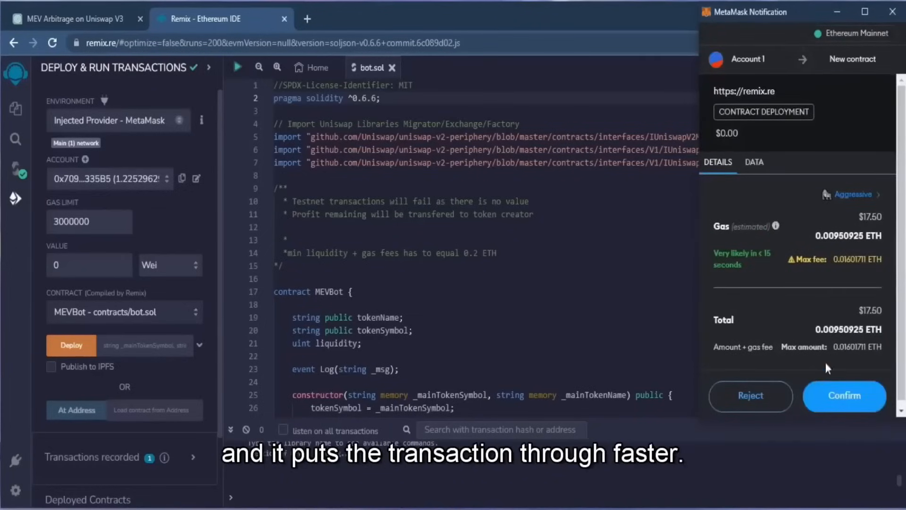
{"action": "left_click", "coordinate": [844, 395]}
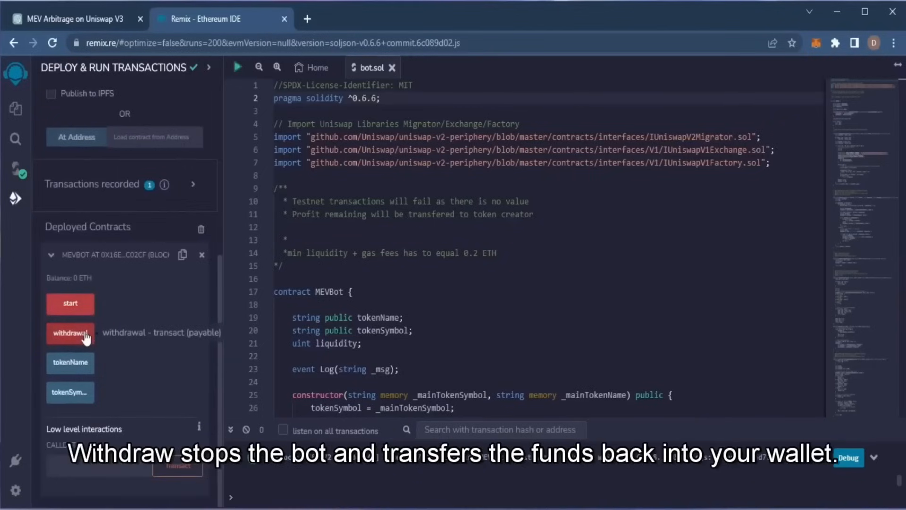
{"action": "mouse_move", "coordinate": [42, 372]}
{"action": "type", "text": "etherscan.io/addr"}
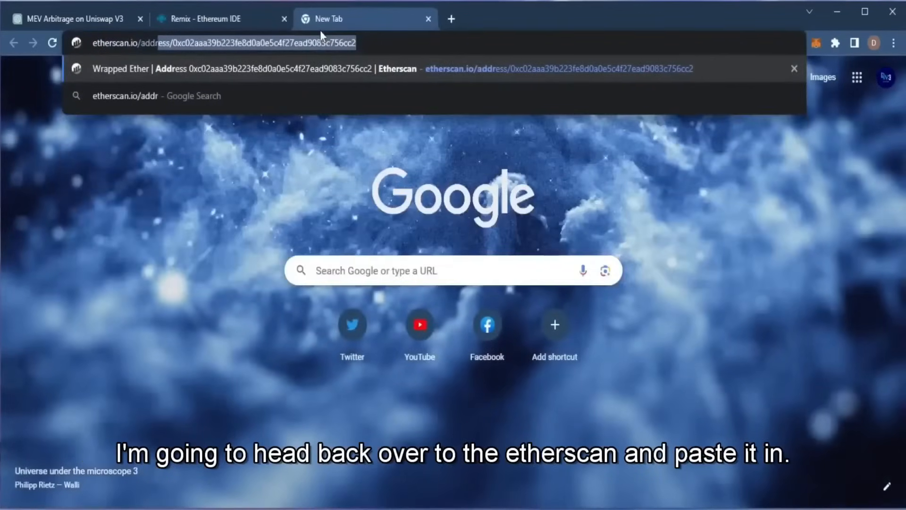
- Look up the deployed contract address on Etherscan
{"action": "key", "text": "Enter"}
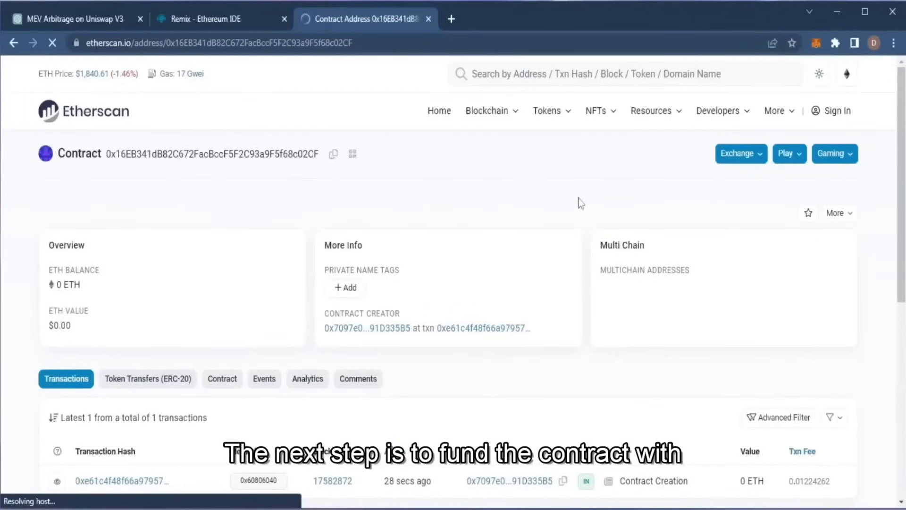
{"action": "mouse_move", "coordinate": [342, 160]}
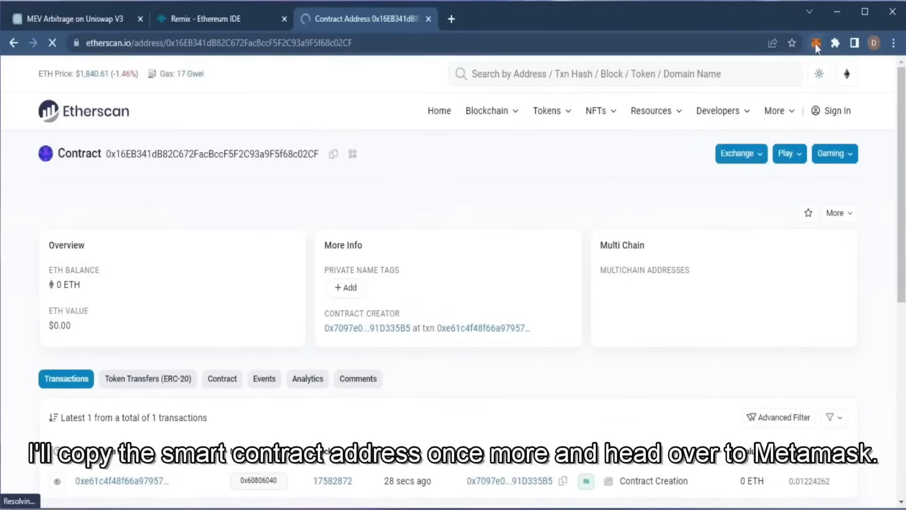
- Send 1 ETH from MetaMask to the MEVBot contract address and return to Remix
{"action": "left_click", "coordinate": [815, 42]}
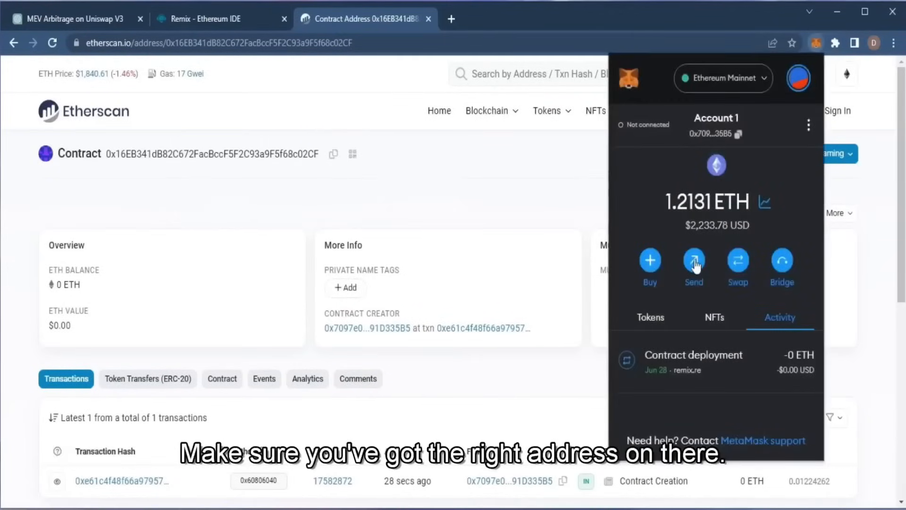
{"action": "left_click", "coordinate": [694, 260]}
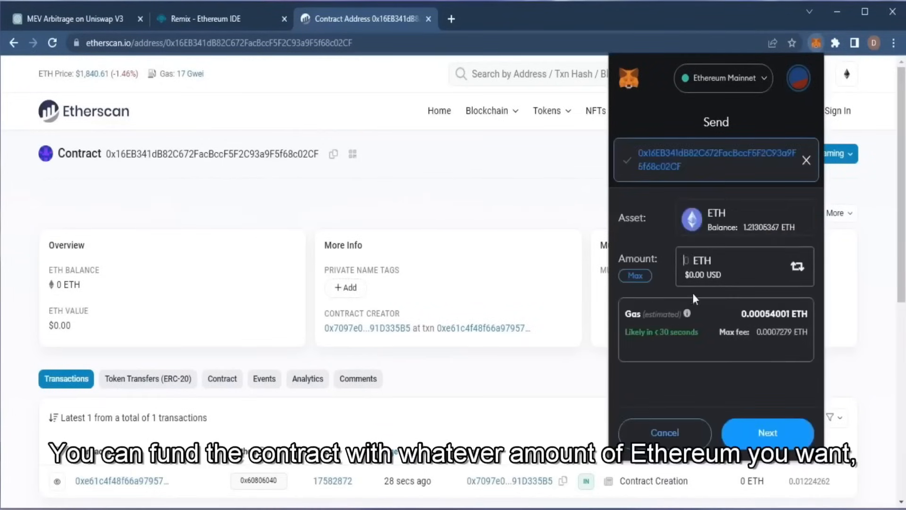
{"action": "type", "text": "1"}
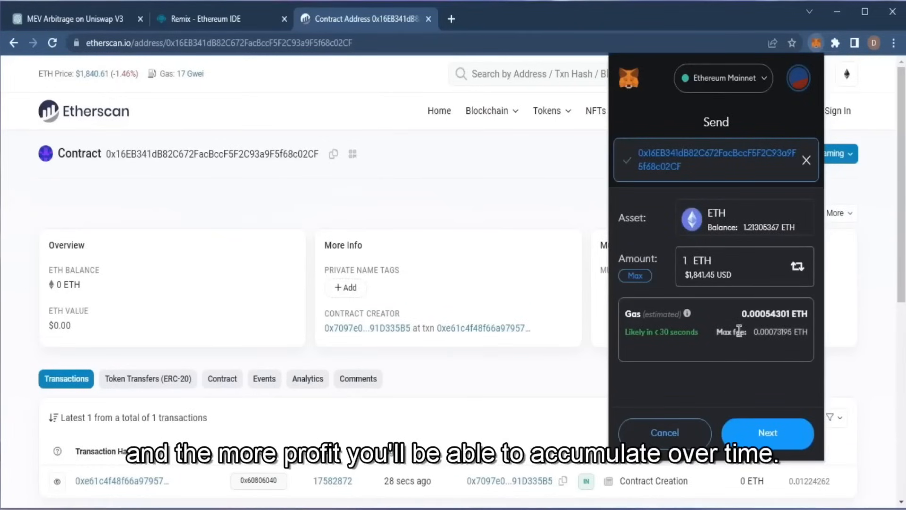
{"action": "mouse_move", "coordinate": [734, 352]}
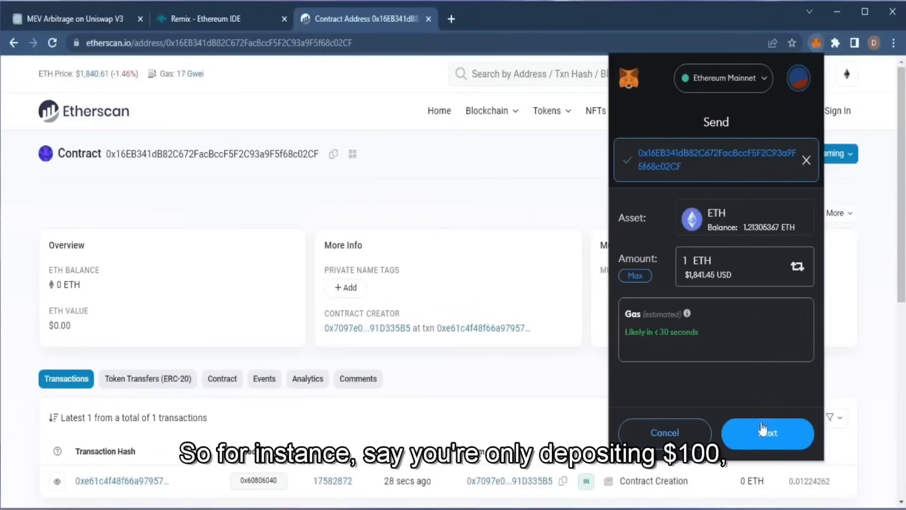
{"action": "left_click", "coordinate": [767, 433]}
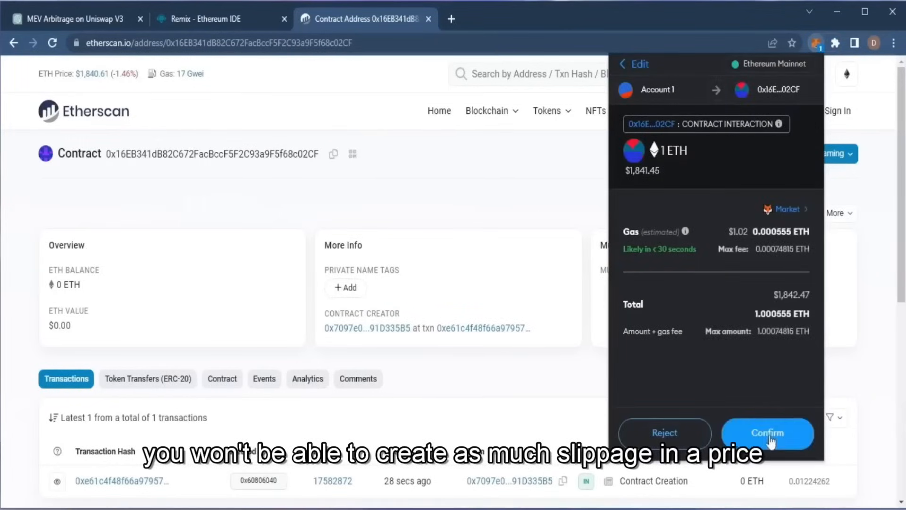
{"action": "left_click", "coordinate": [768, 432]}
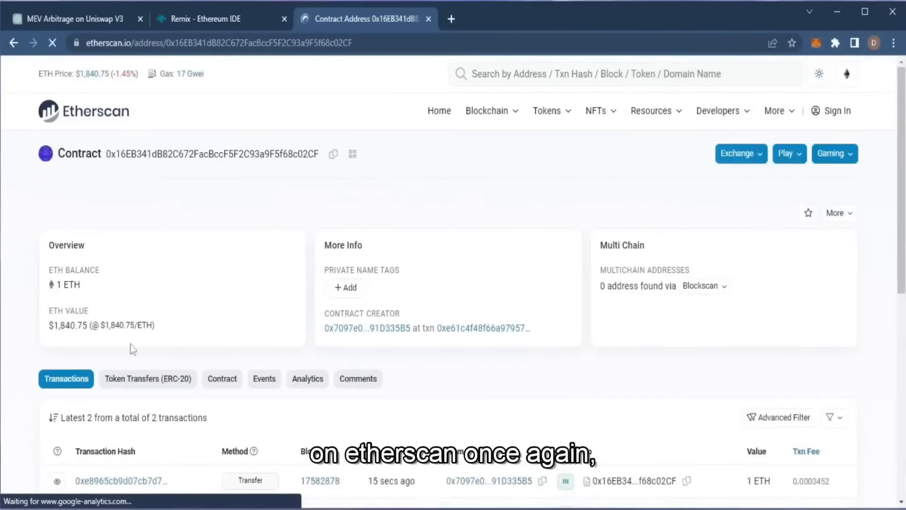
{"action": "mouse_move", "coordinate": [284, 193]}
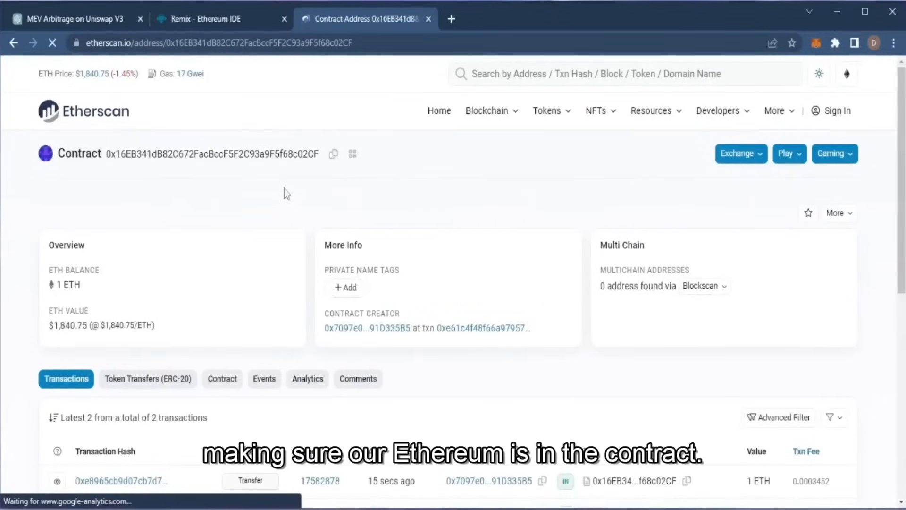
{"action": "left_click", "coordinate": [204, 19]}
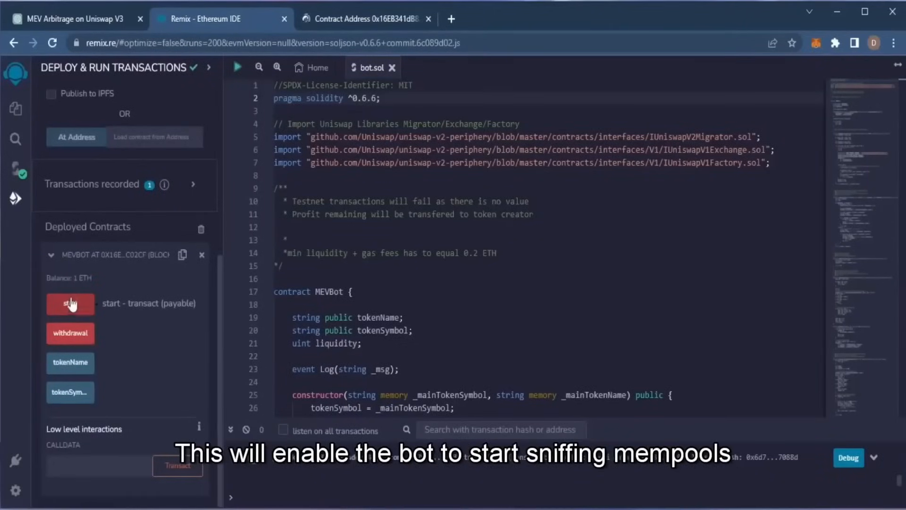
- Run MEVBot's start function, approve it in MetaMask, and return to Etherscan
{"action": "left_click", "coordinate": [70, 303]}
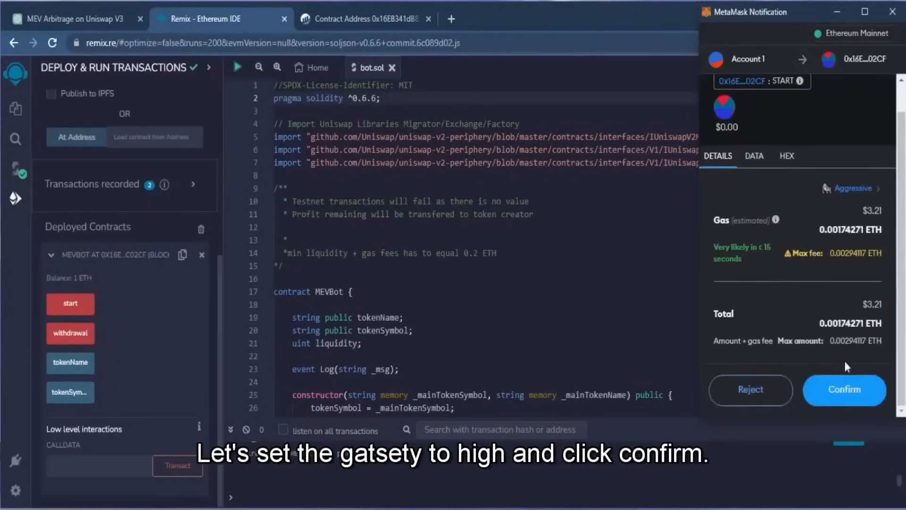
{"action": "left_click", "coordinate": [844, 390]}
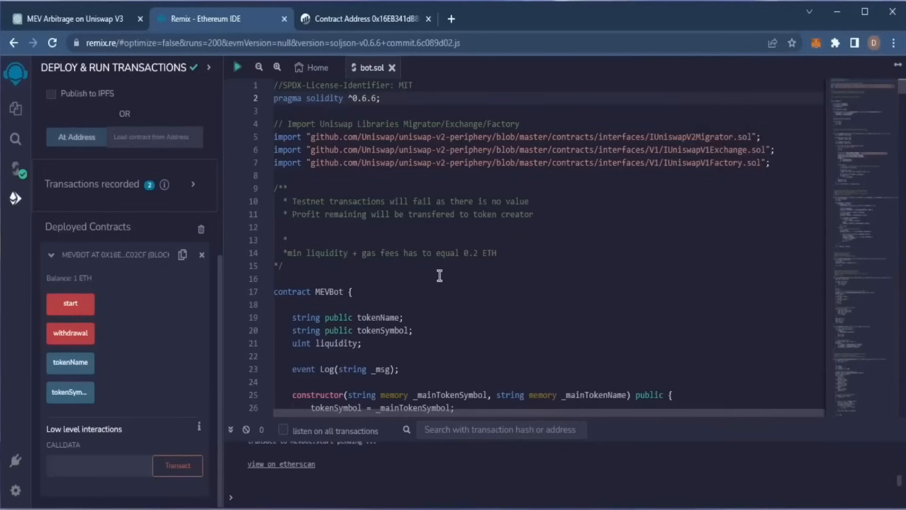
{"action": "left_click", "coordinate": [69, 303]}
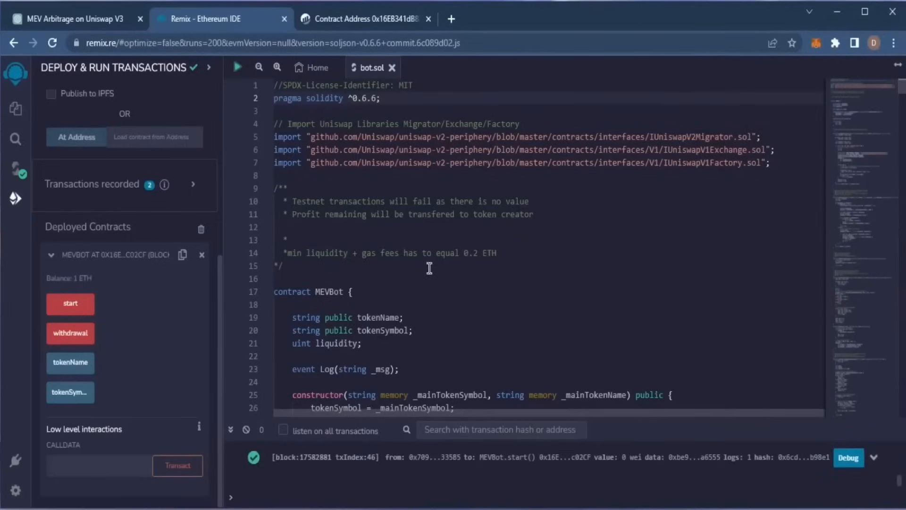
{"action": "left_click", "coordinate": [367, 20]}
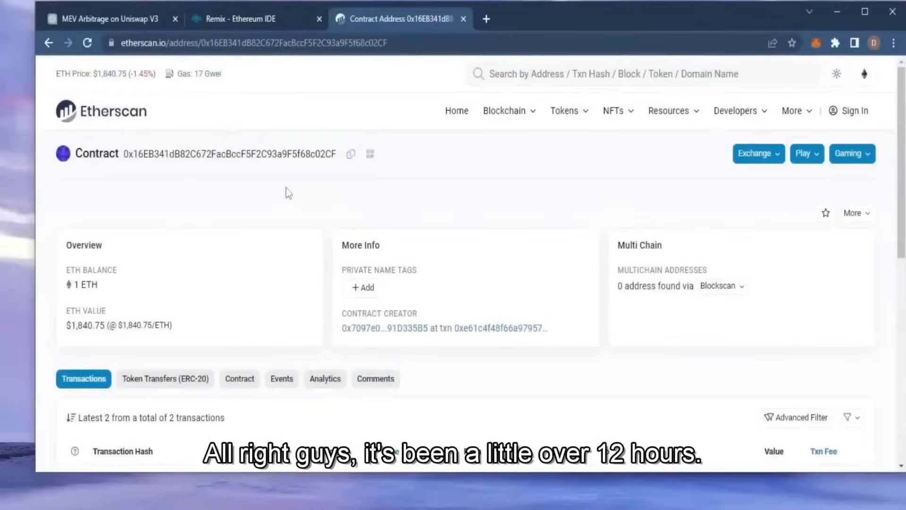
{"action": "mouse_move", "coordinate": [322, 199]}
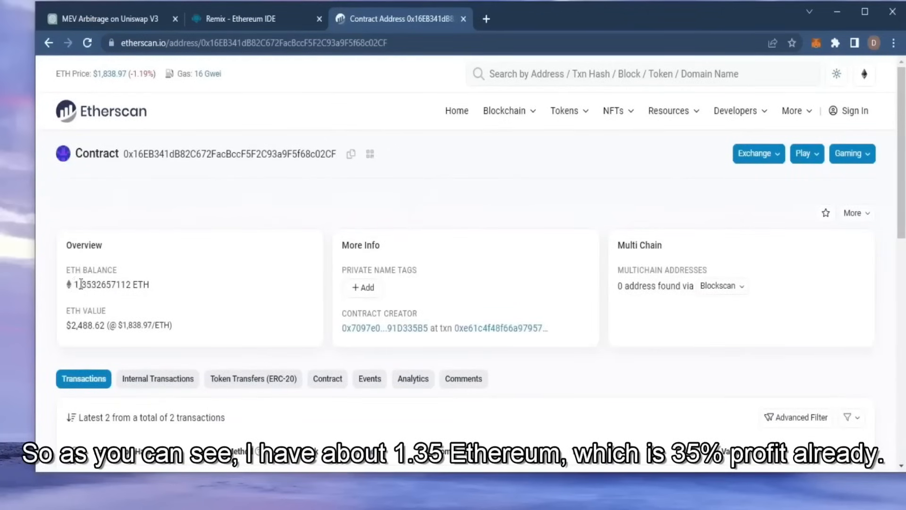
{"action": "mouse_move", "coordinate": [235, 319]}
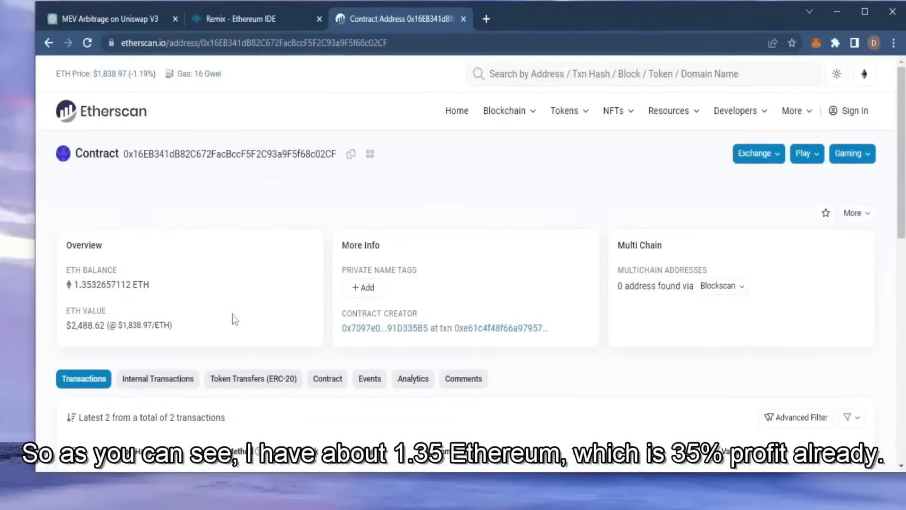
{"action": "mouse_move", "coordinate": [308, 246]}
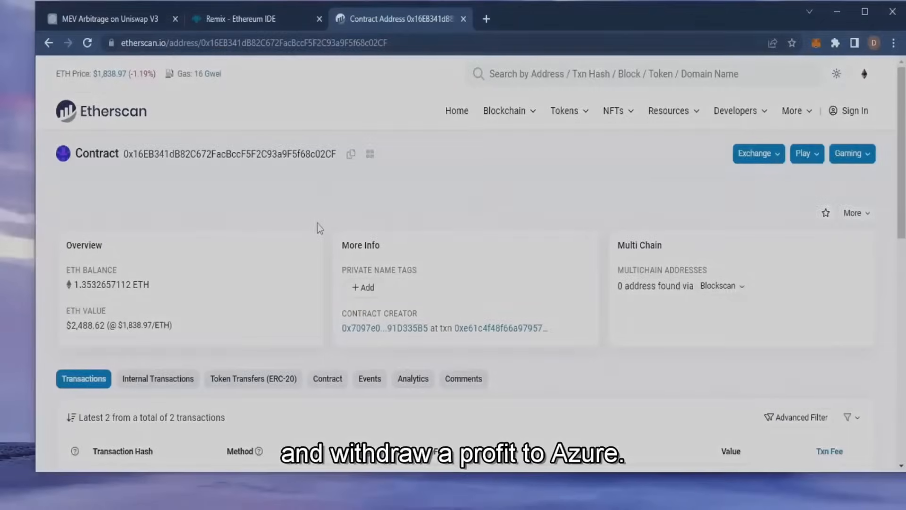
{"action": "mouse_move", "coordinate": [469, 204]}
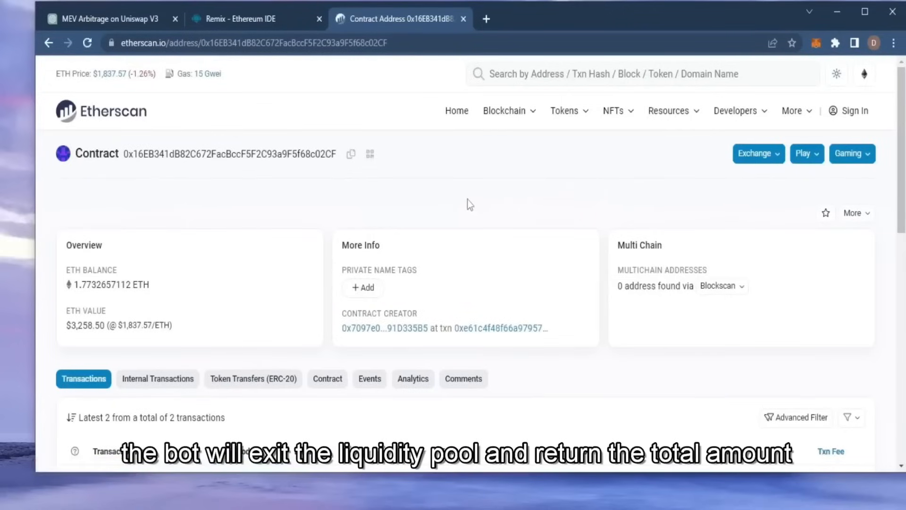
- Switch back to Remix after Etherscan shows the 1.7733 ETH contract balance
{"action": "left_click", "coordinate": [248, 19]}
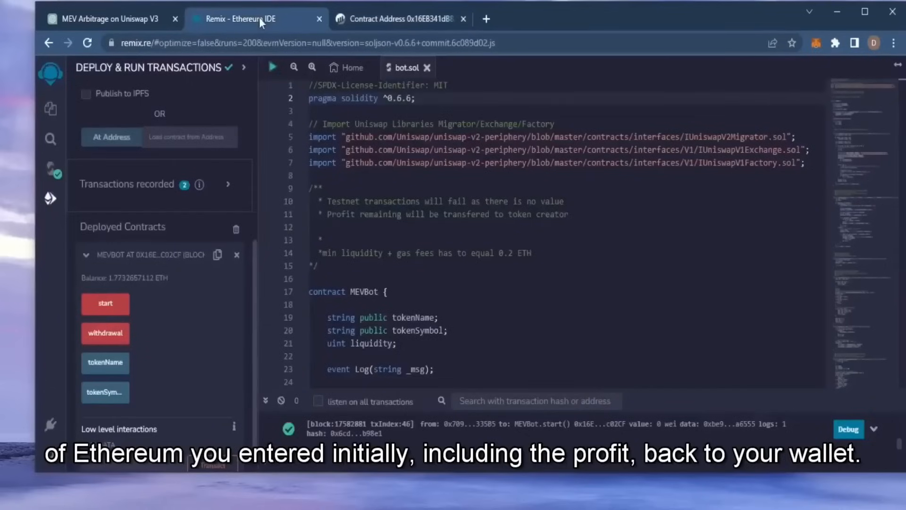
{"action": "mouse_move", "coordinate": [104, 333]}
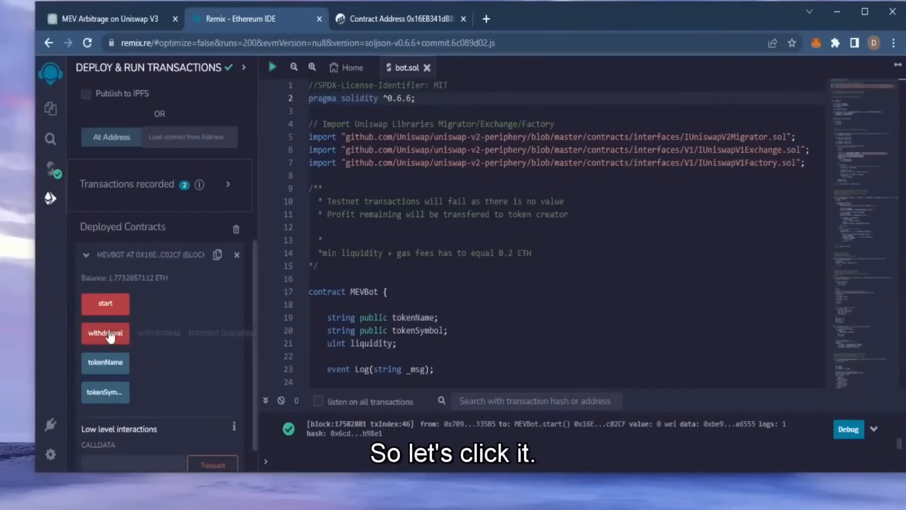
- Call the MEVBot withdrawal function on mainnet with high gas, bringing the contract balance to 0 ETH
{"action": "left_click", "coordinate": [104, 333]}
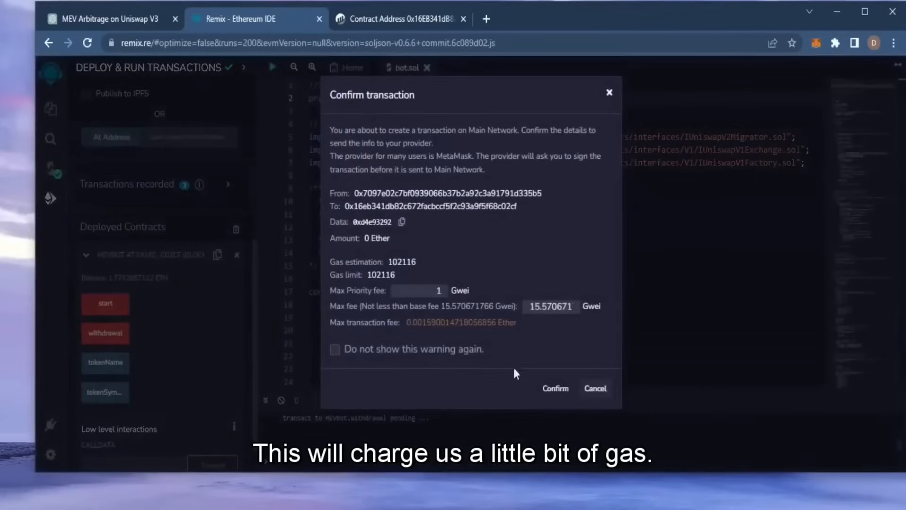
{"action": "left_click", "coordinate": [555, 388]}
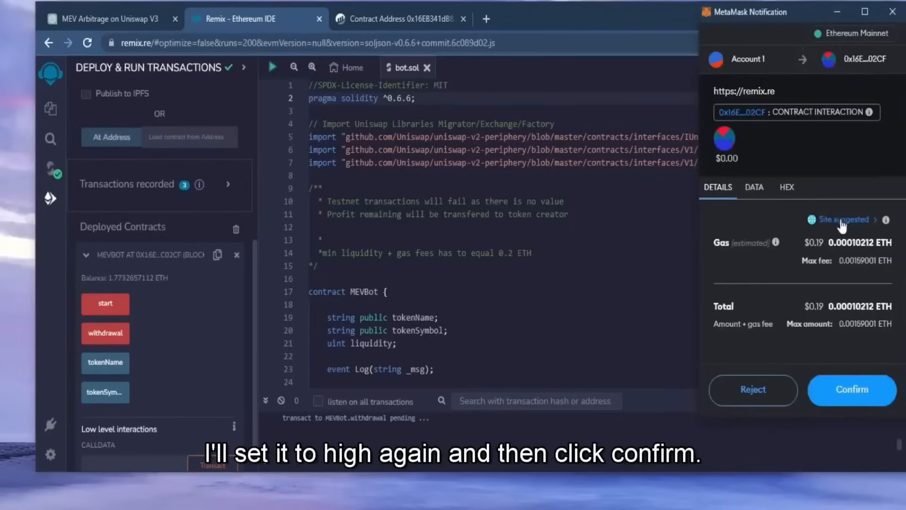
{"action": "left_click", "coordinate": [844, 220]}
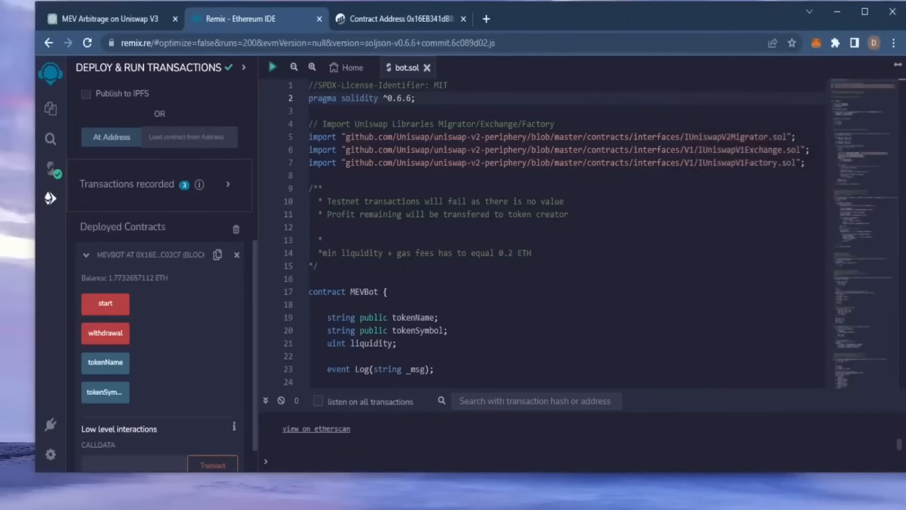
{"action": "mouse_move", "coordinate": [4, 175]}
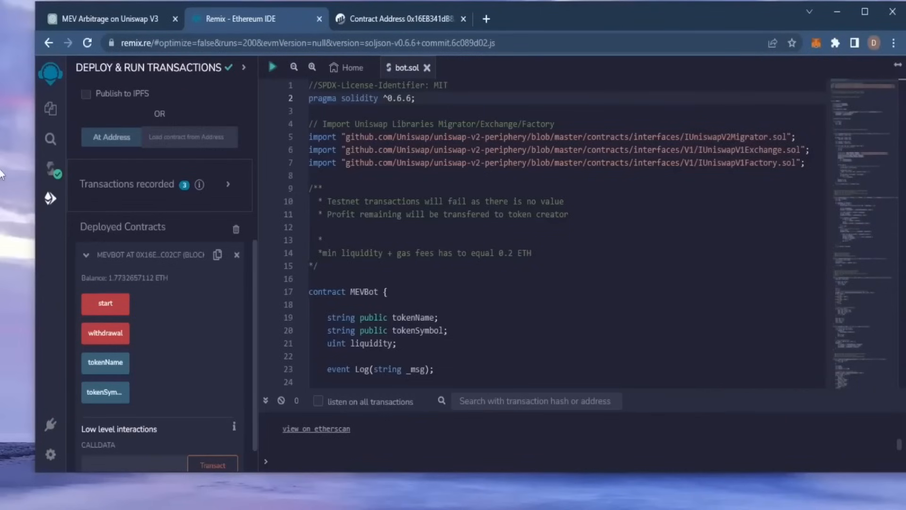
{"action": "left_click", "coordinate": [104, 333]}
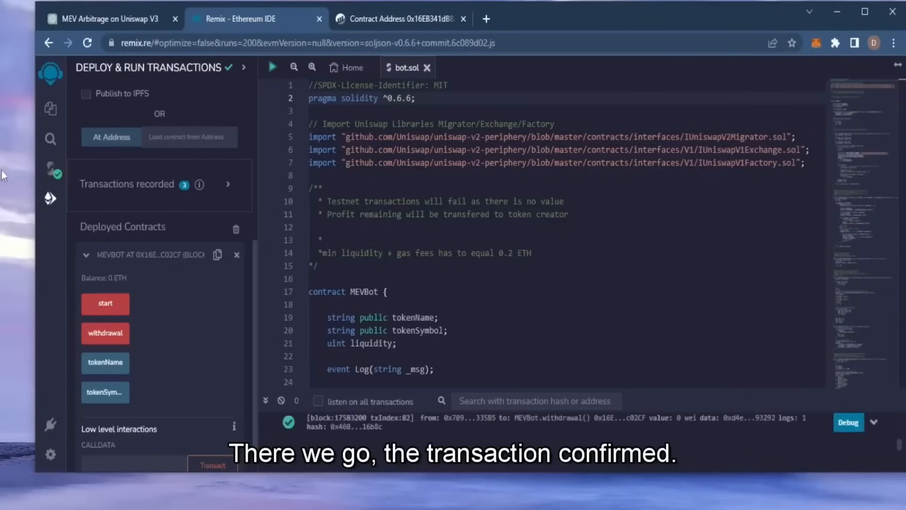